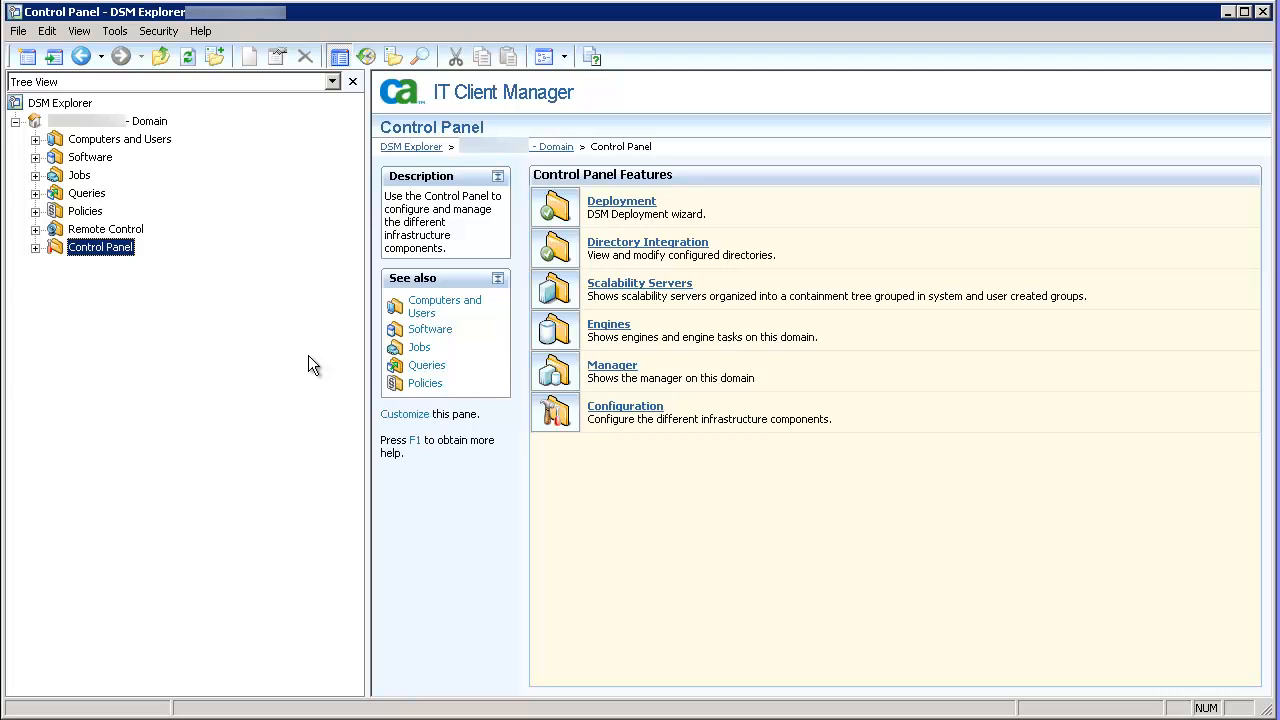
{"action": "mouse_move", "coordinate": [43, 259]}
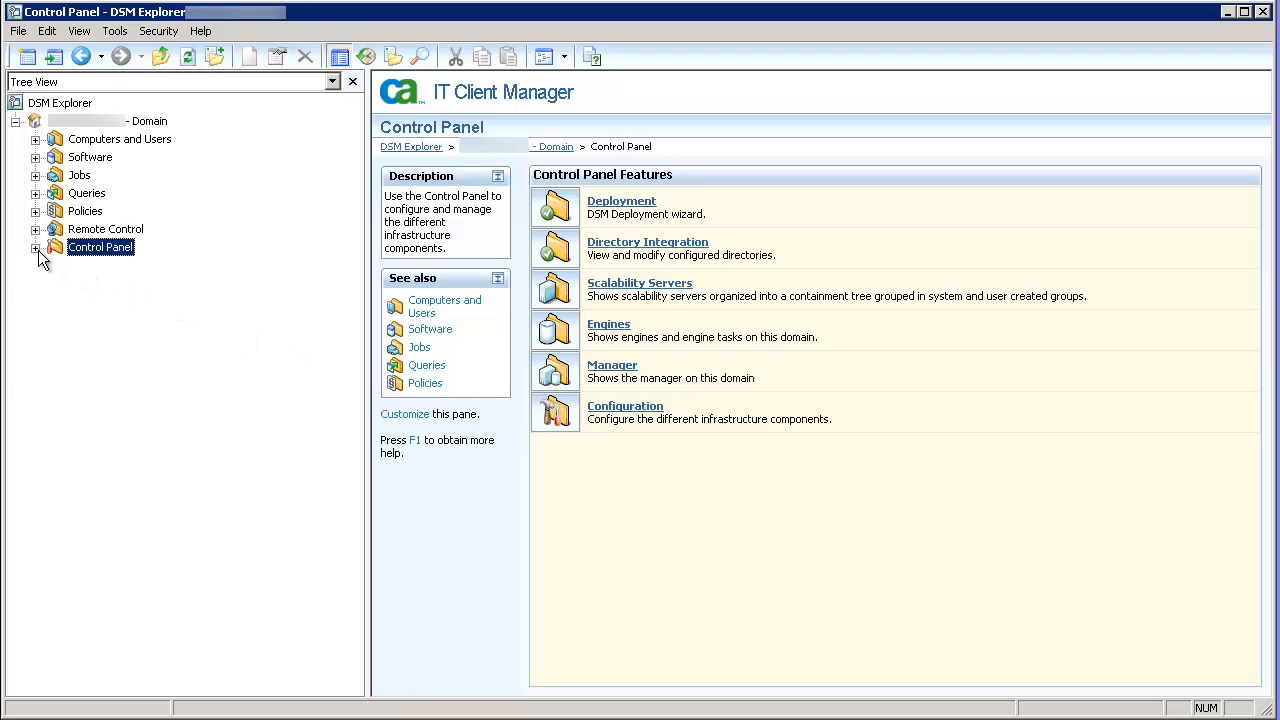
Expand Control Panel > Configuration > Collect Tasks and select the Hardware Inventory folder
{"action": "left_click", "coordinate": [36, 247]}
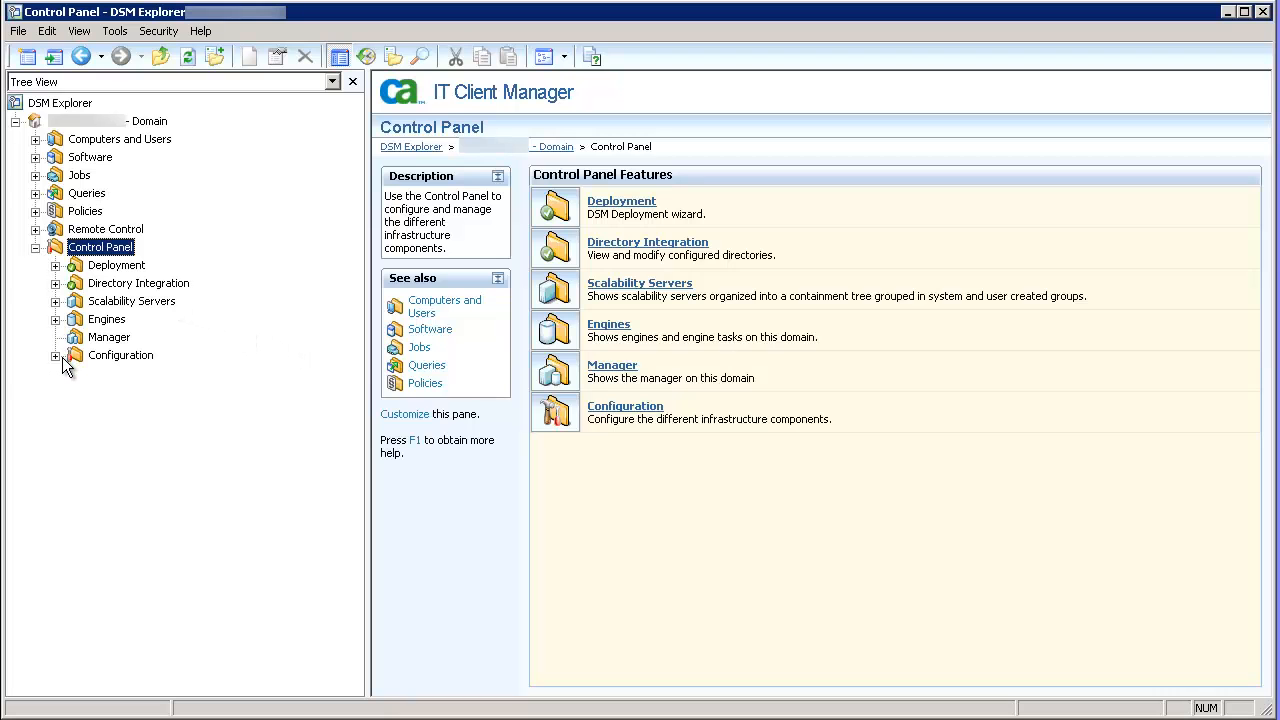
{"action": "left_click", "coordinate": [56, 355]}
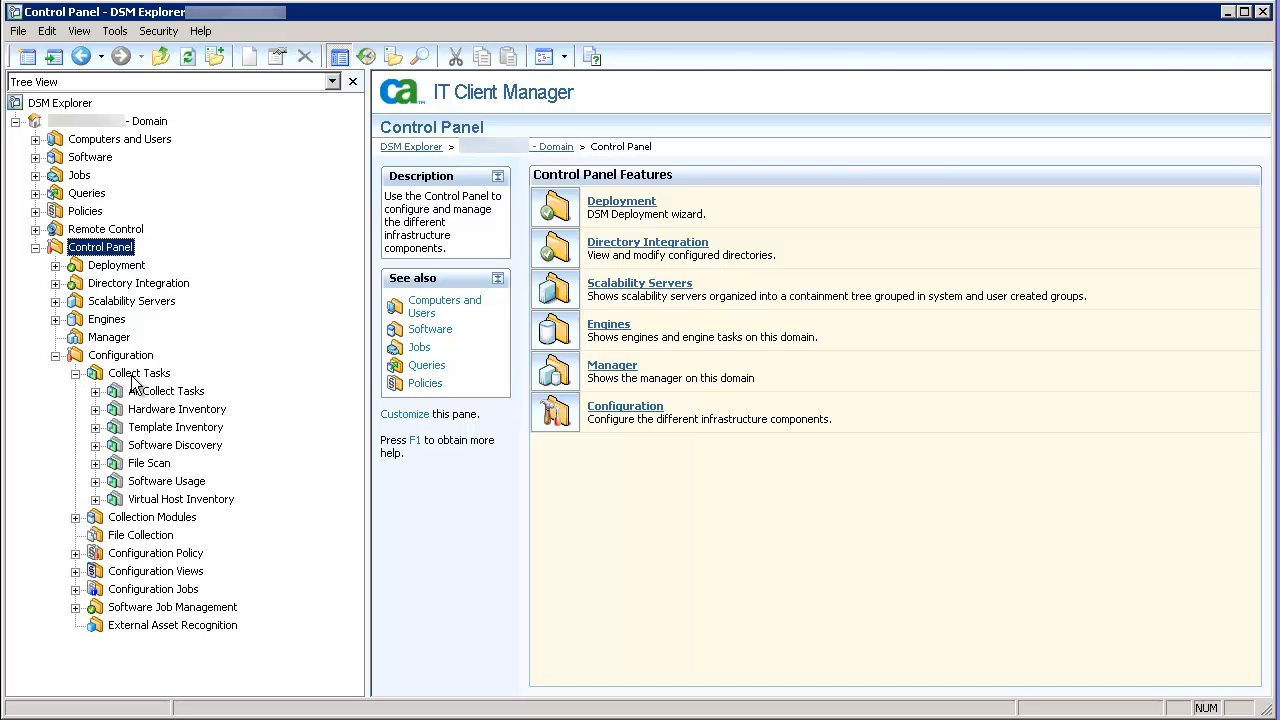
{"action": "left_click", "coordinate": [139, 373]}
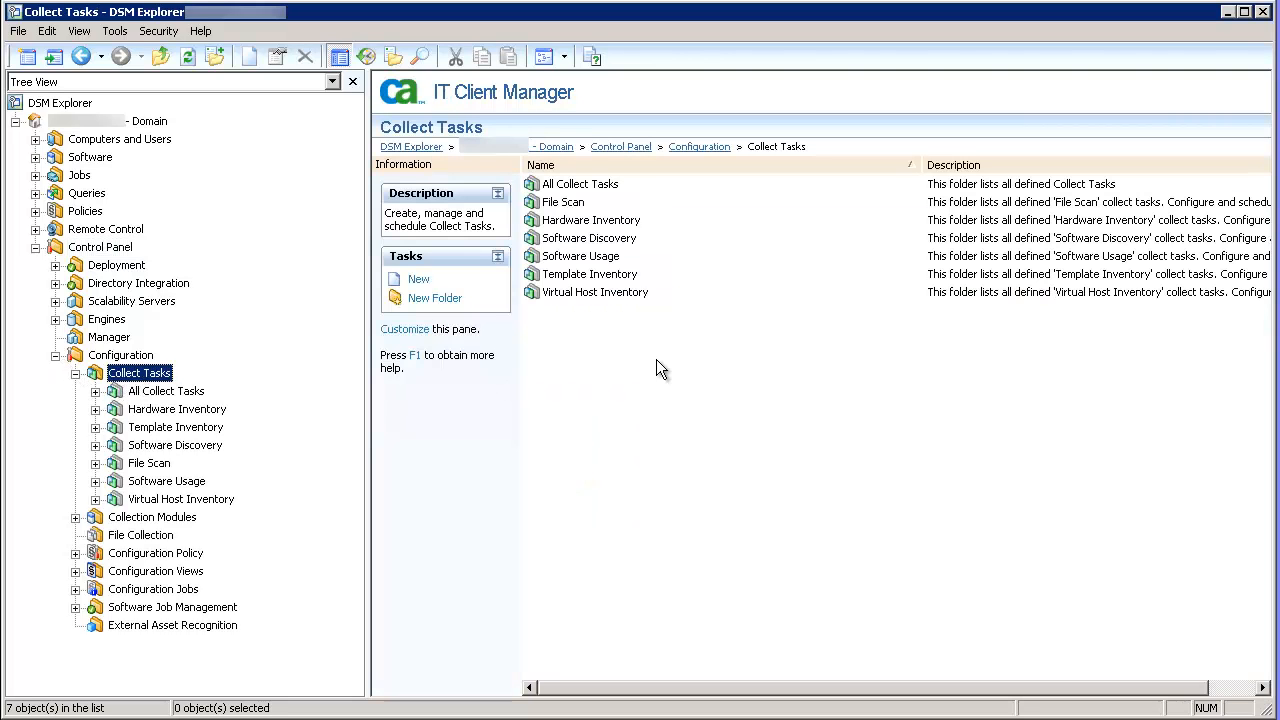
{"action": "mouse_move", "coordinate": [620, 285]}
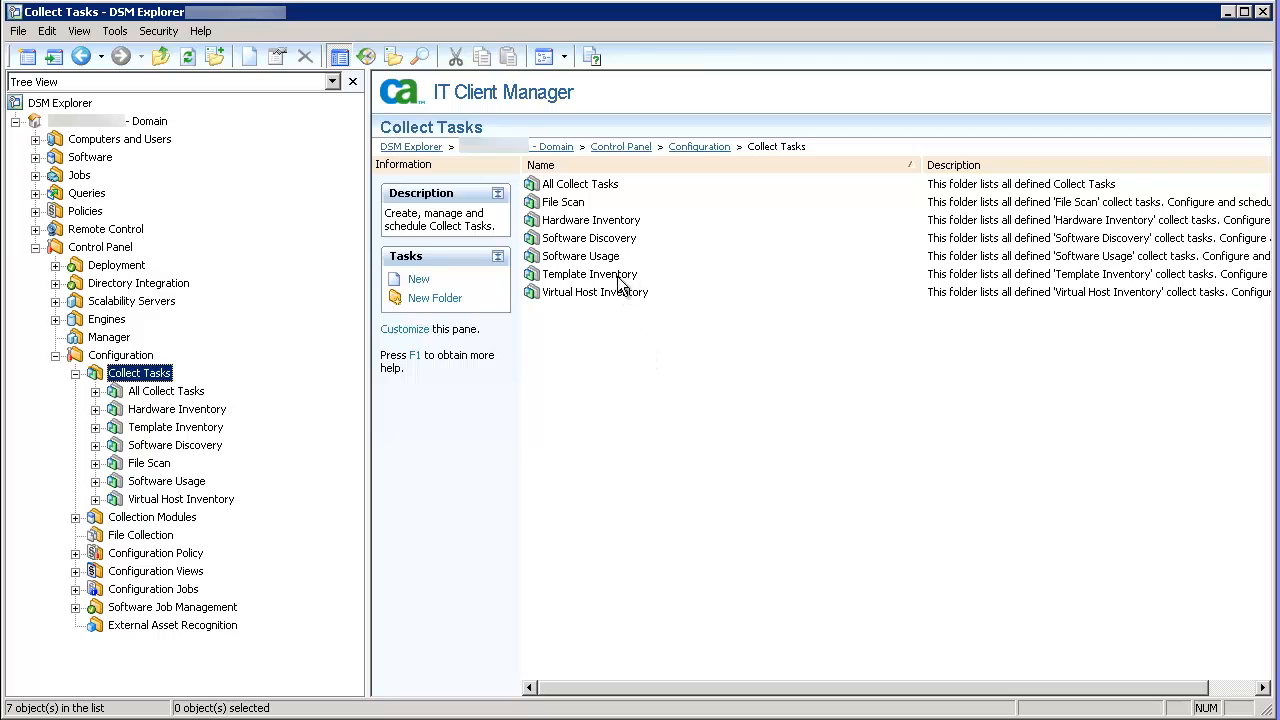
{"action": "left_click", "coordinate": [591, 219]}
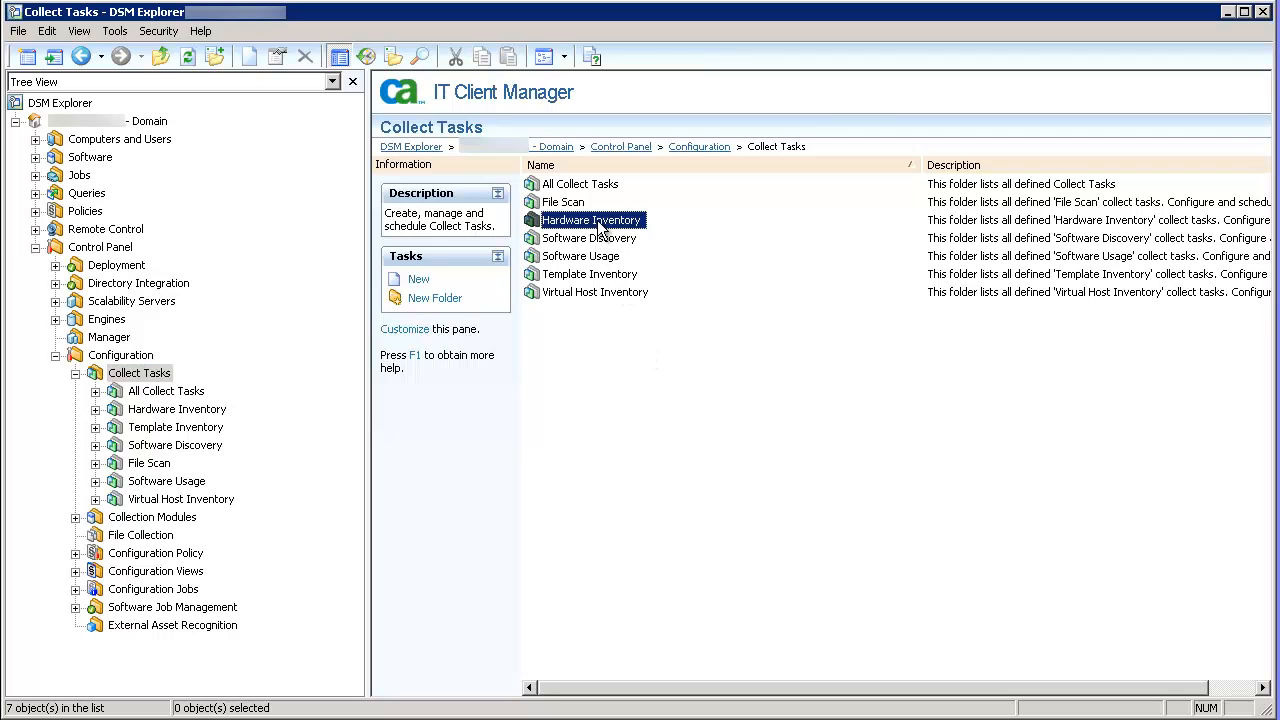
Create a new Hardware Inventory collect task named 'Printer Inventory'
{"action": "right_click", "coordinate": [590, 219]}
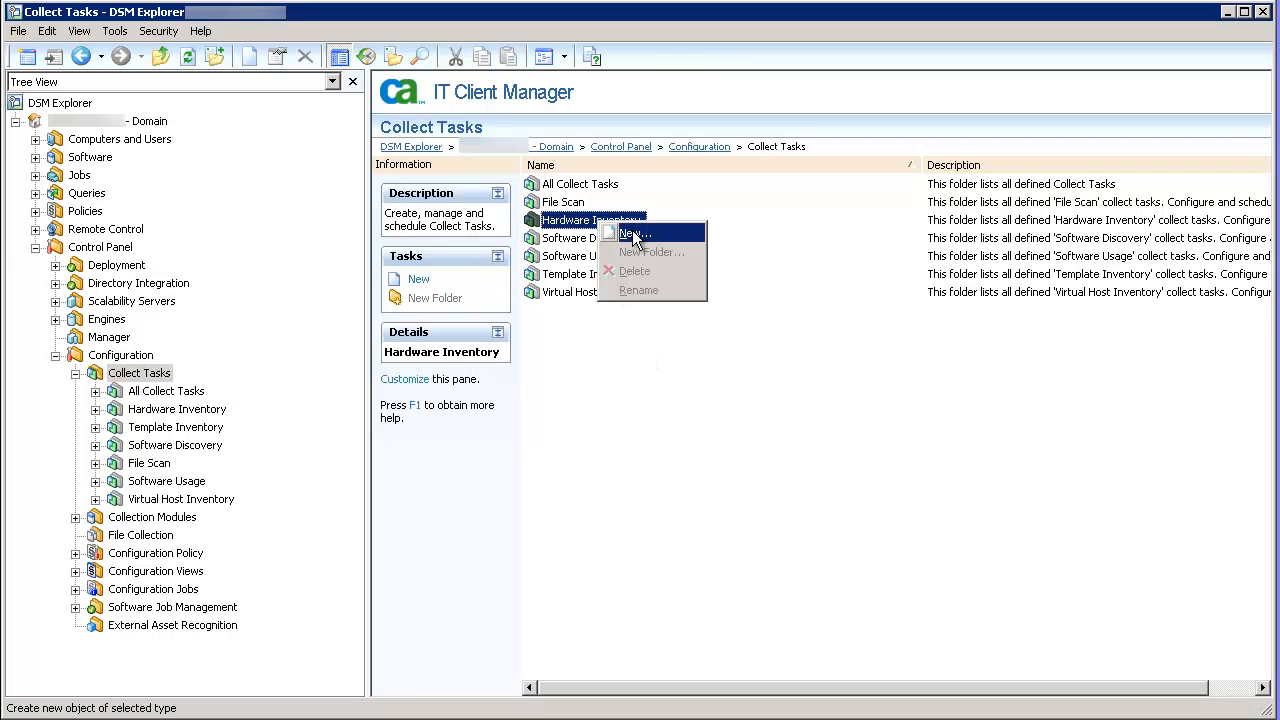
{"action": "left_click", "coordinate": [632, 233]}
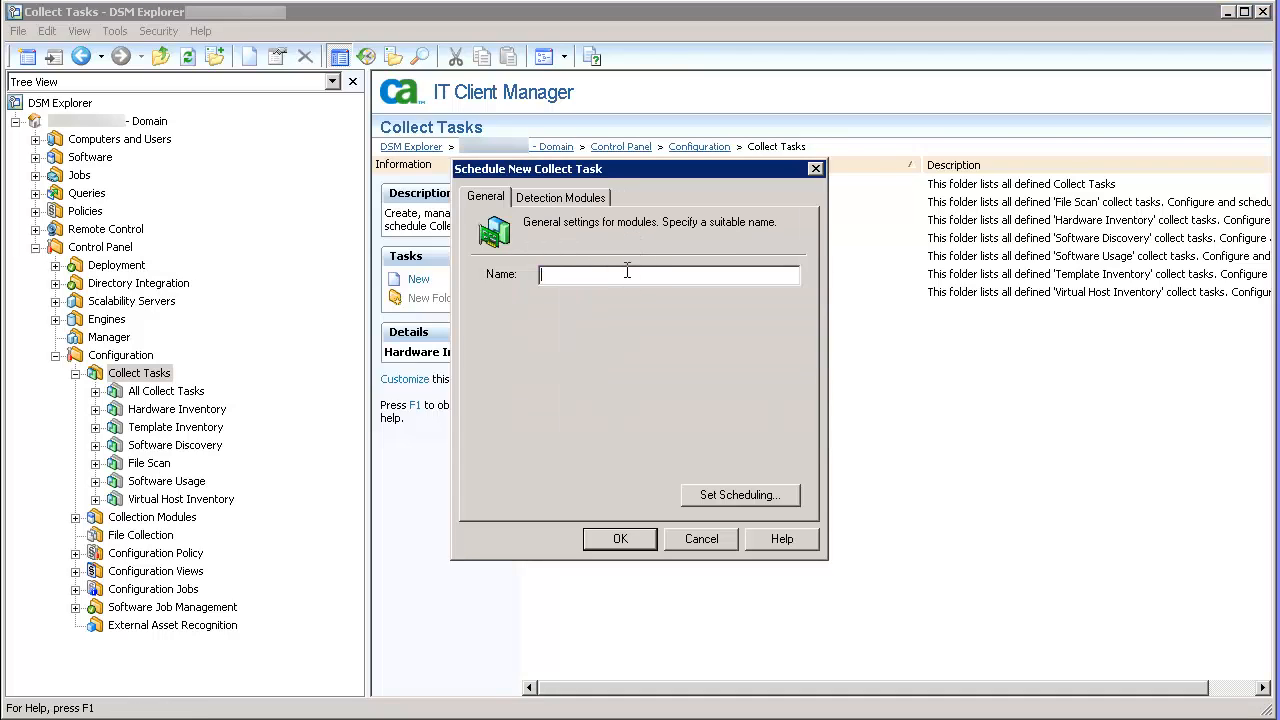
{"action": "type", "text": "P"}
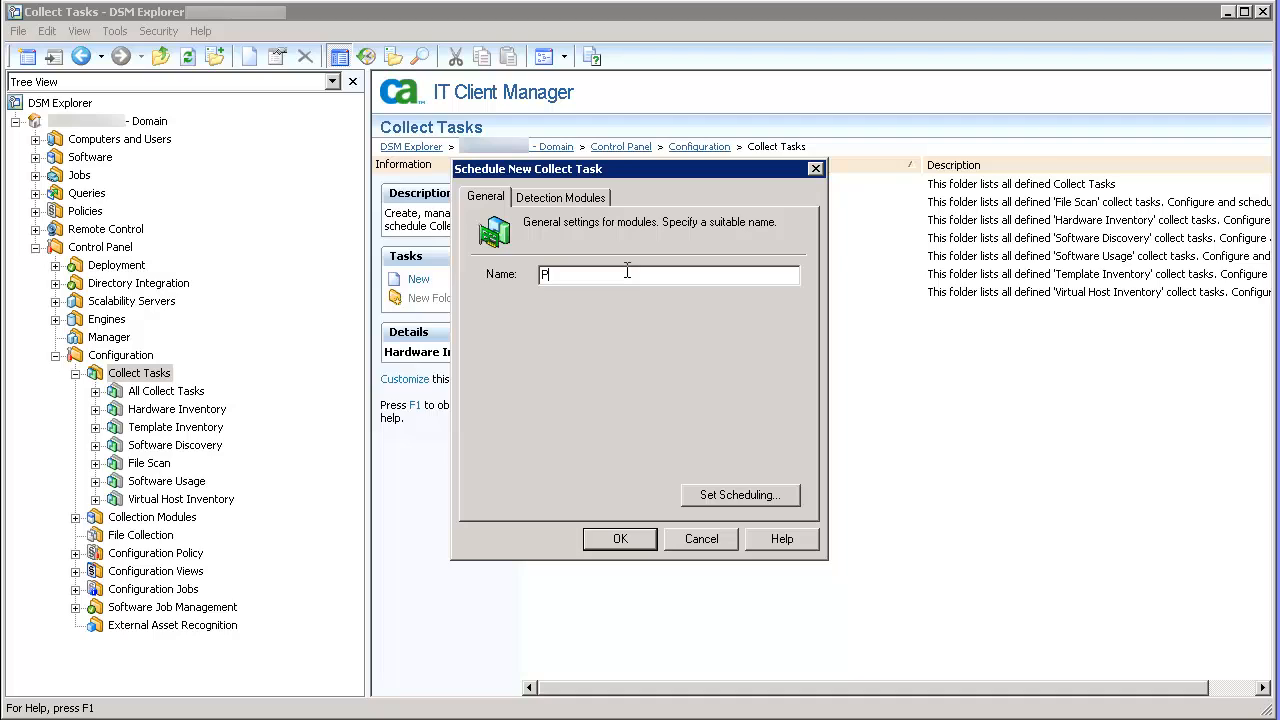
{"action": "type", "text": "rinter Inven"}
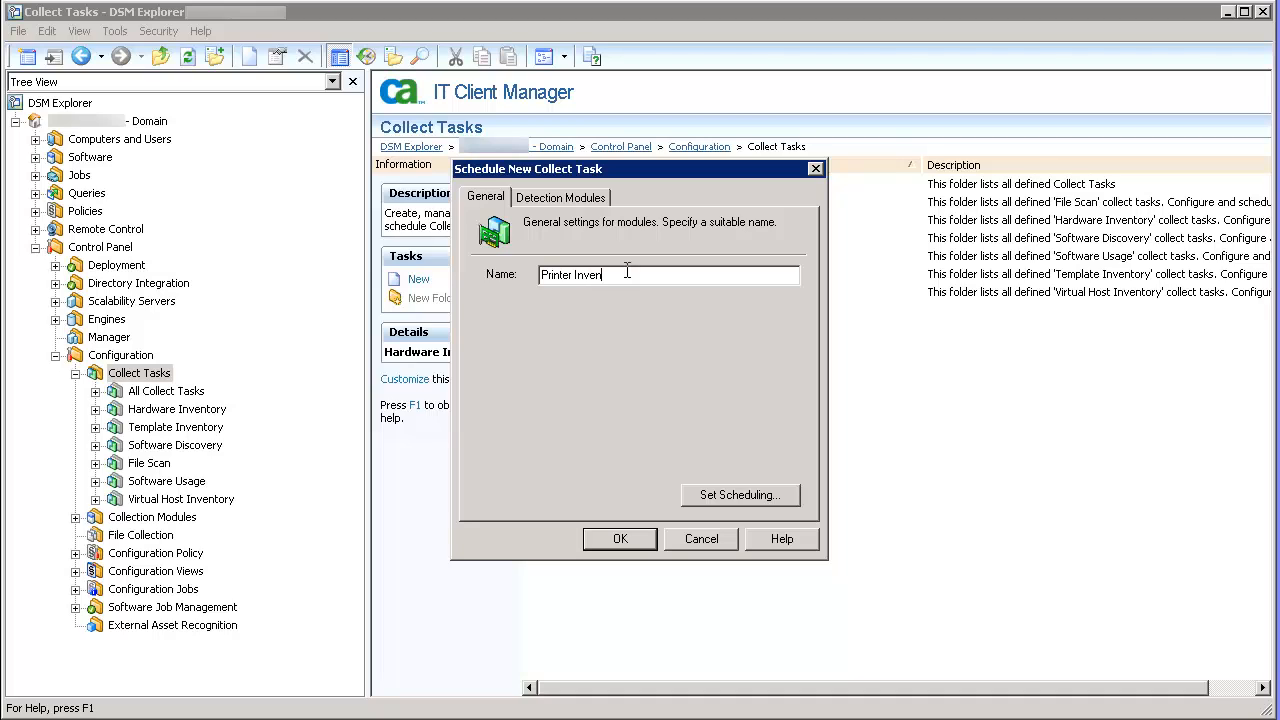
{"action": "type", "text": "tory"}
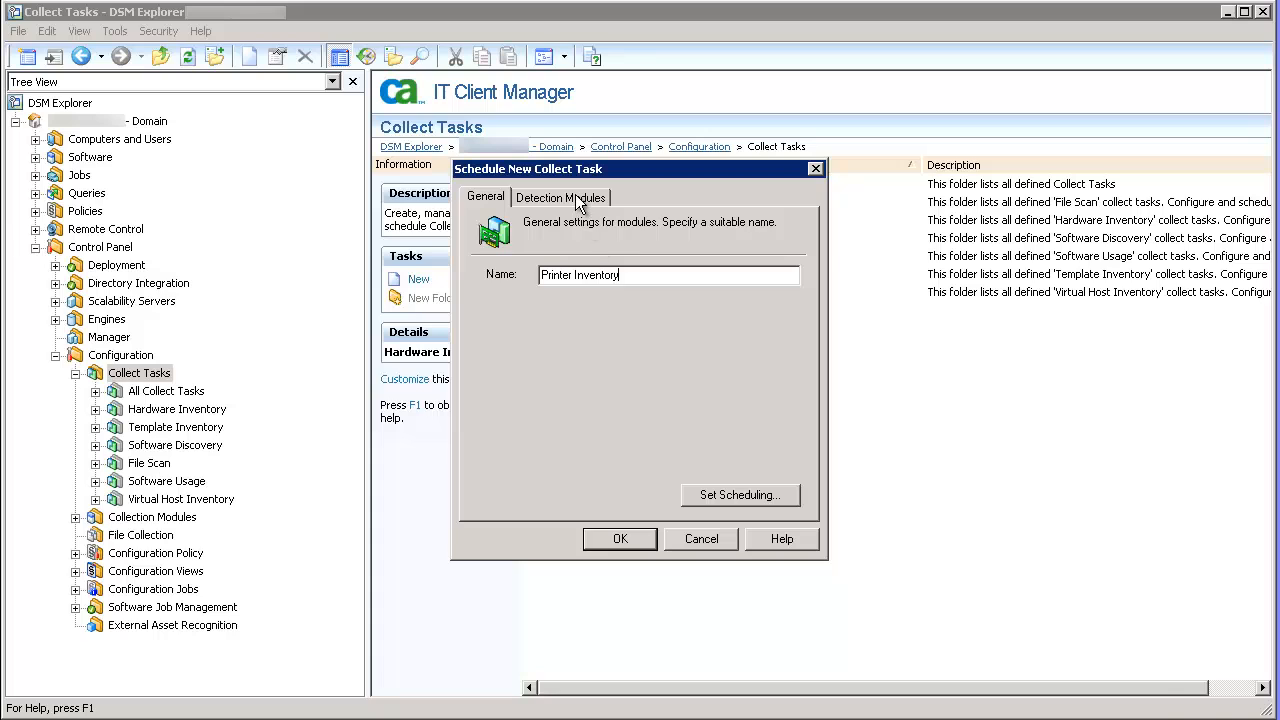
Enable the Printer Inventory (WMI) detection module and confirm the task
{"action": "left_click", "coordinate": [560, 196]}
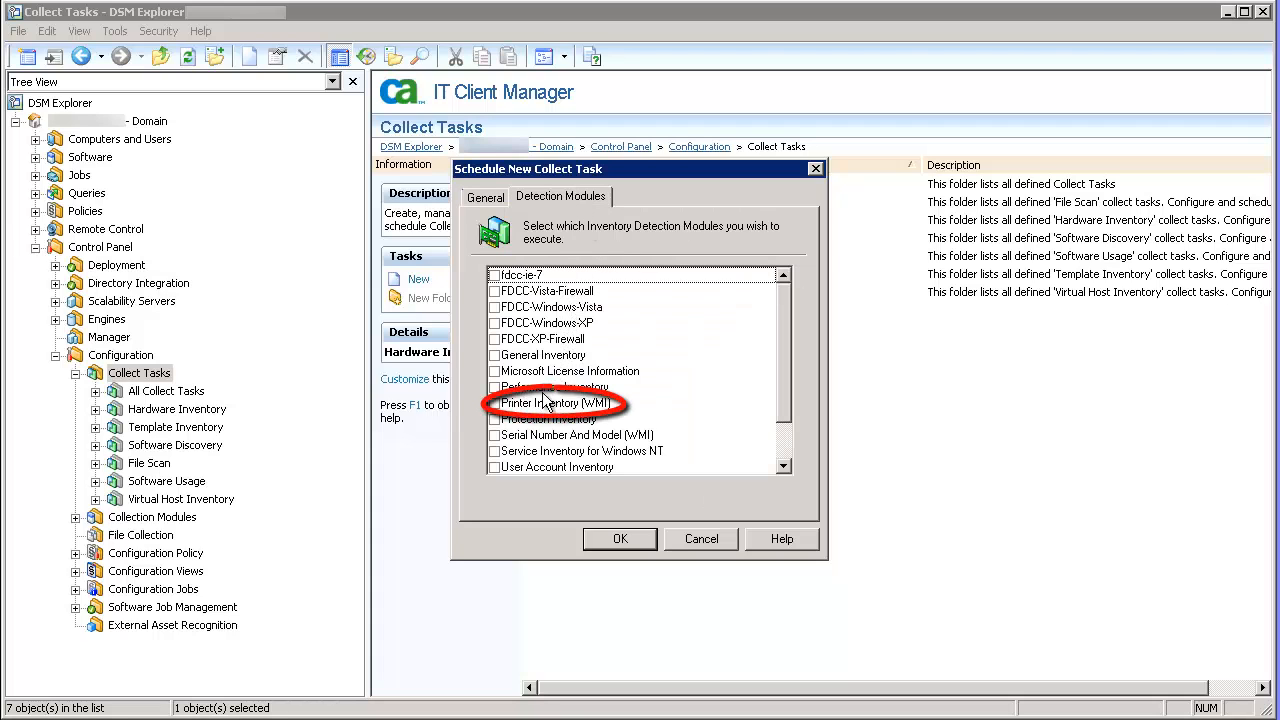
{"action": "left_click", "coordinate": [494, 402]}
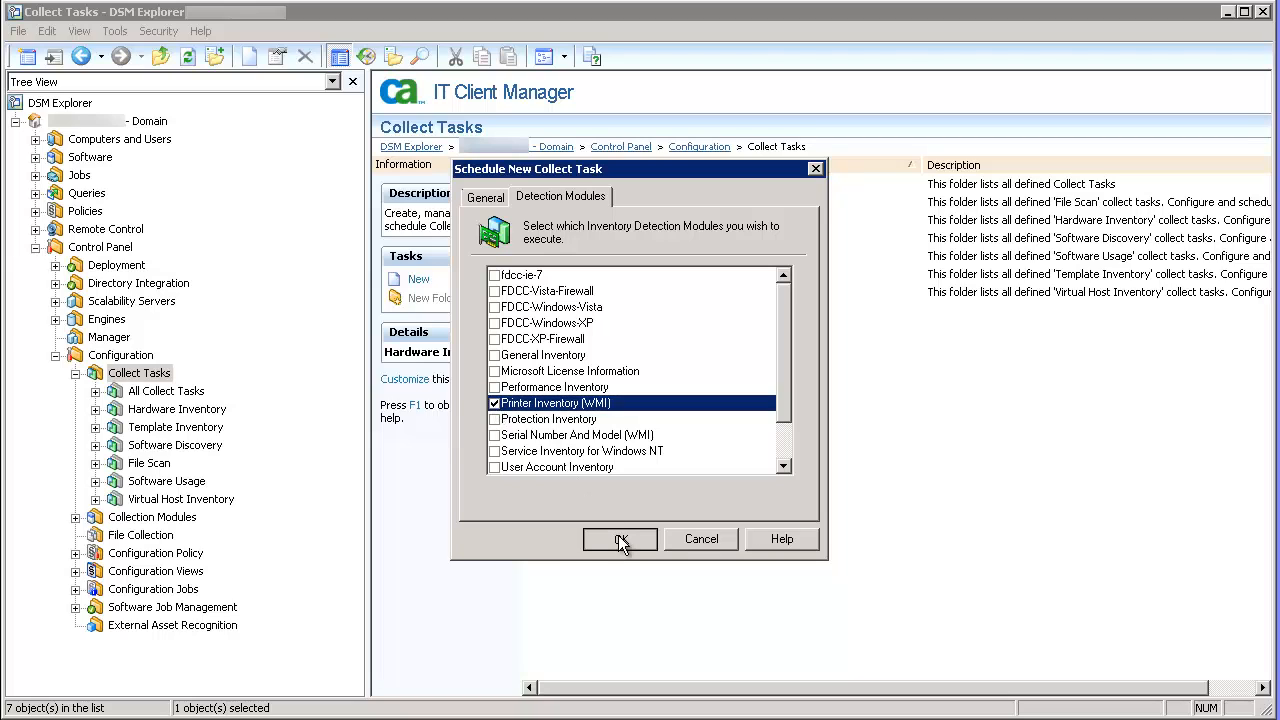
{"action": "left_click", "coordinate": [619, 539]}
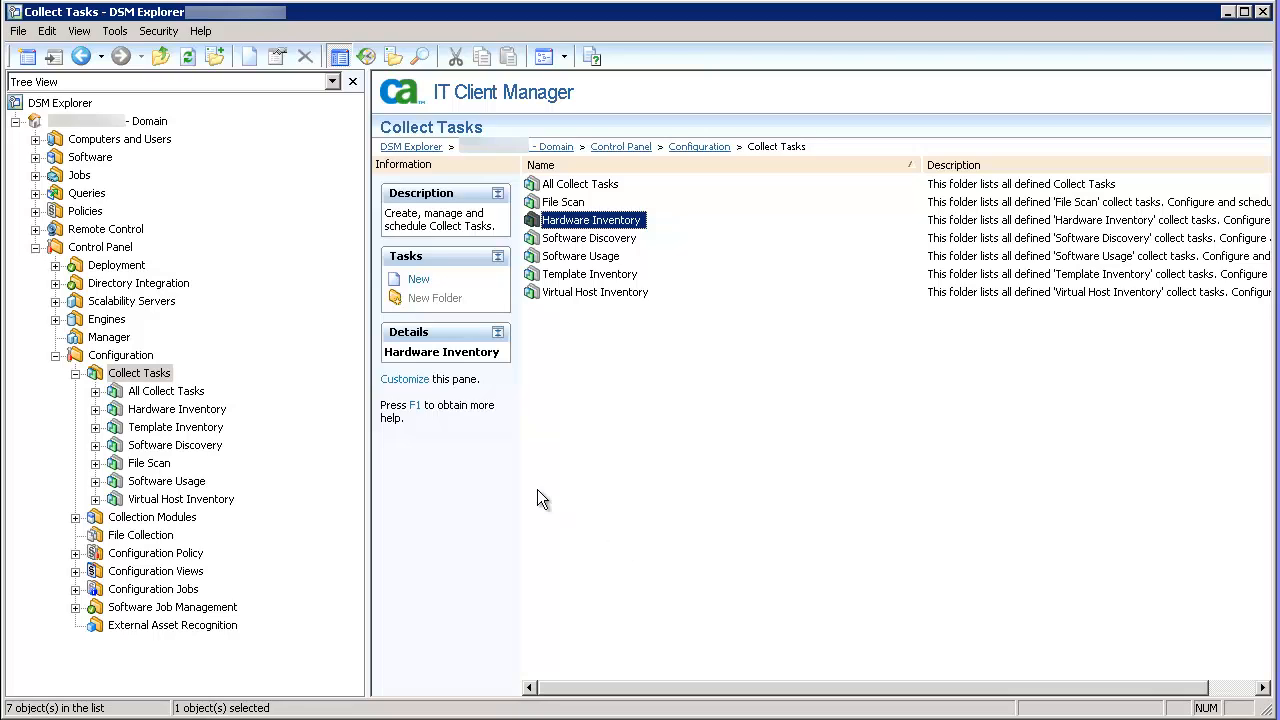
{"action": "mouse_move", "coordinate": [166, 391]}
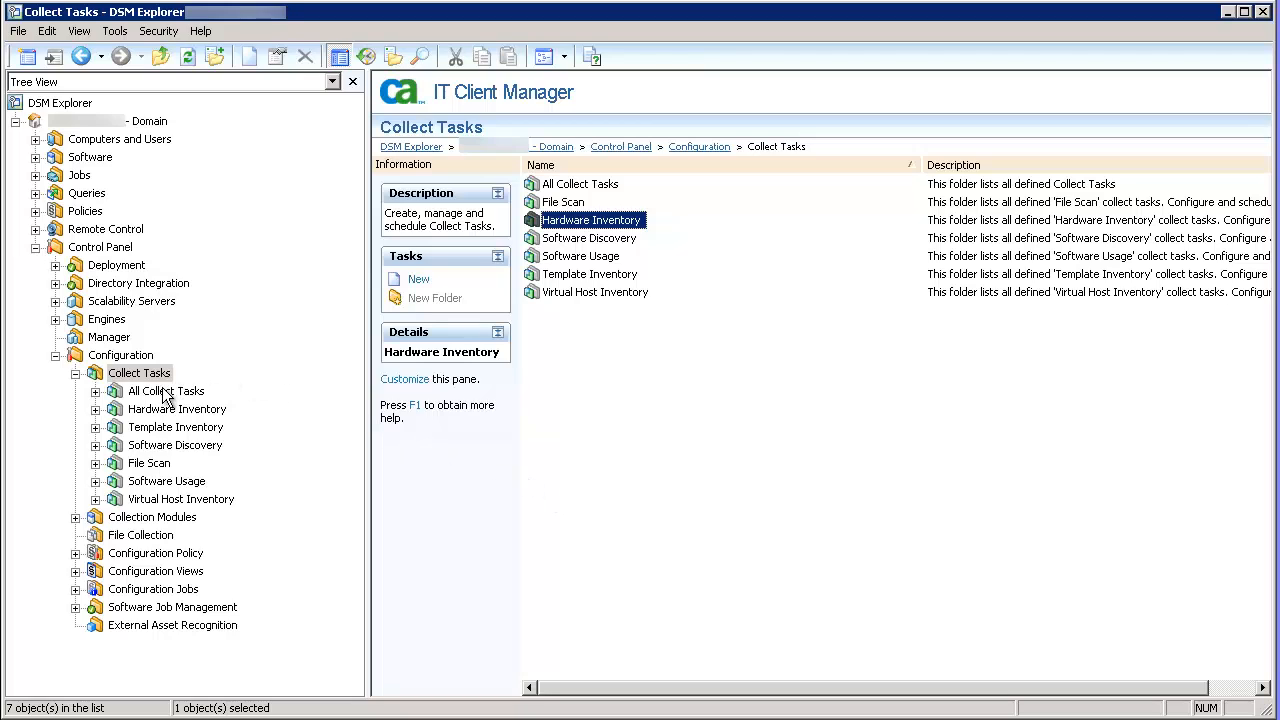
Select All Collect Tasks to list Printer Inventory alongside the other three tasks
{"action": "left_click", "coordinate": [166, 391]}
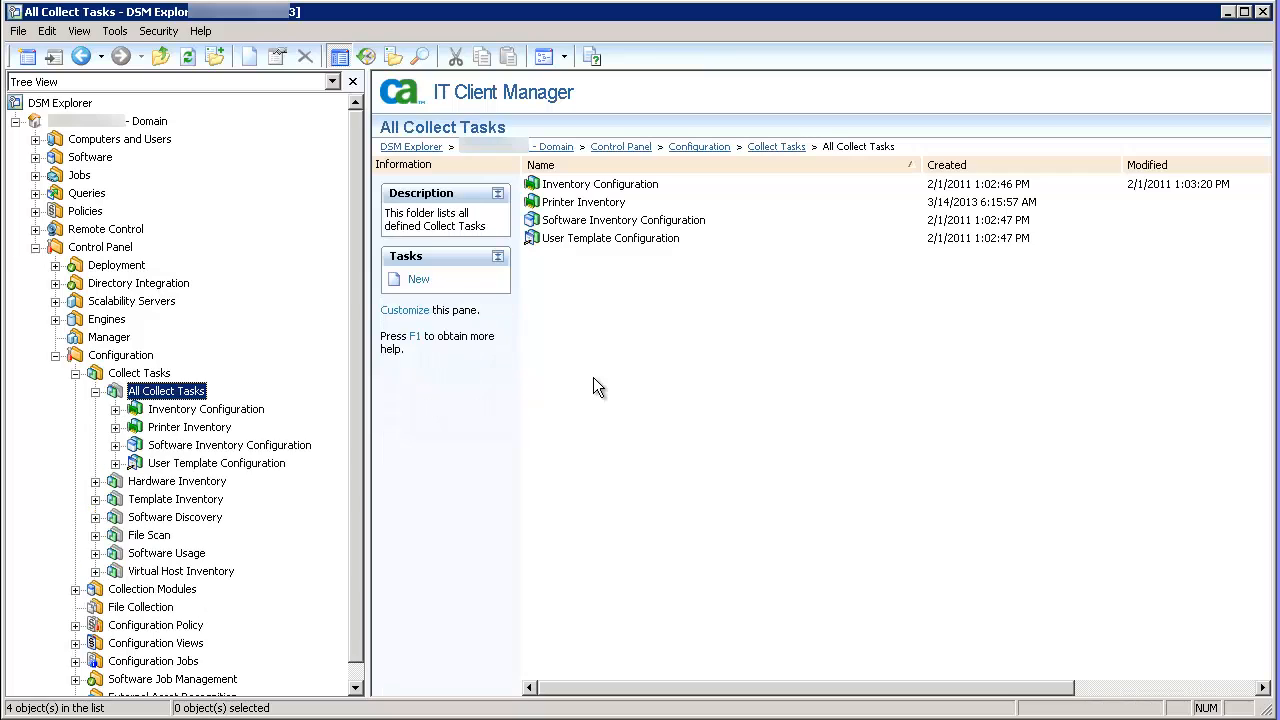
{"action": "mouse_move", "coordinate": [557, 220]}
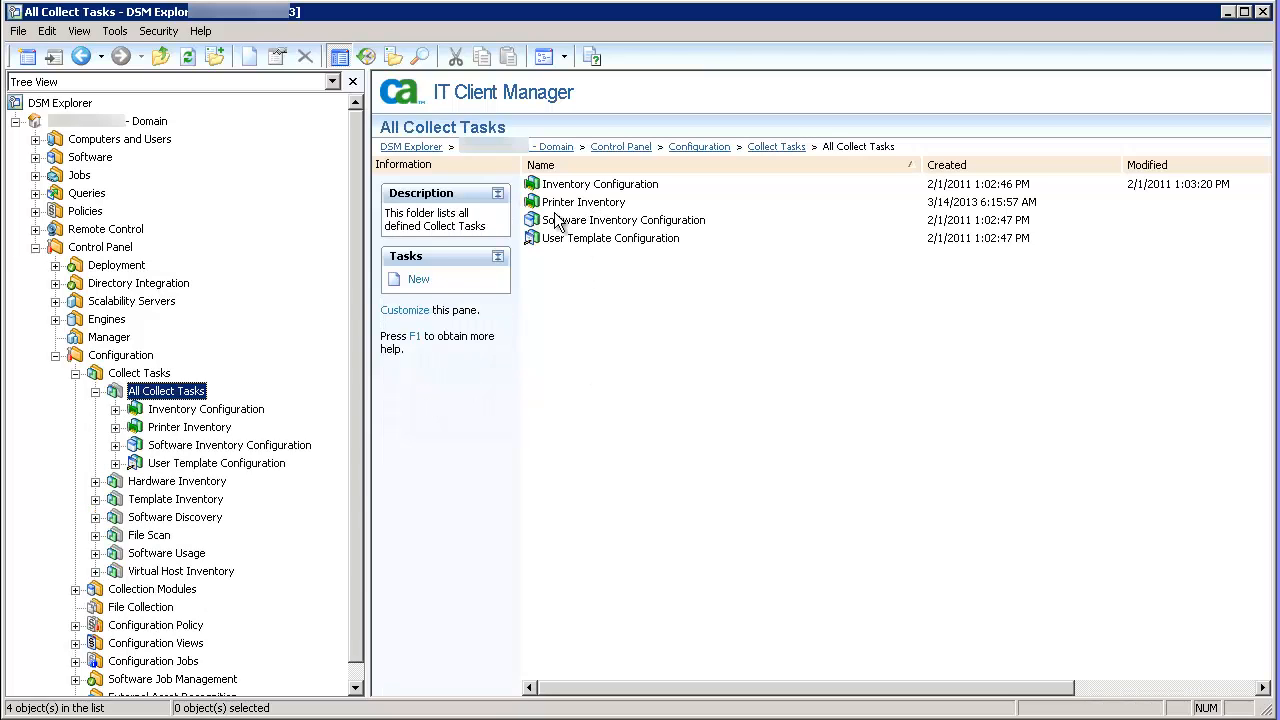
{"action": "mouse_move", "coordinate": [588, 207]}
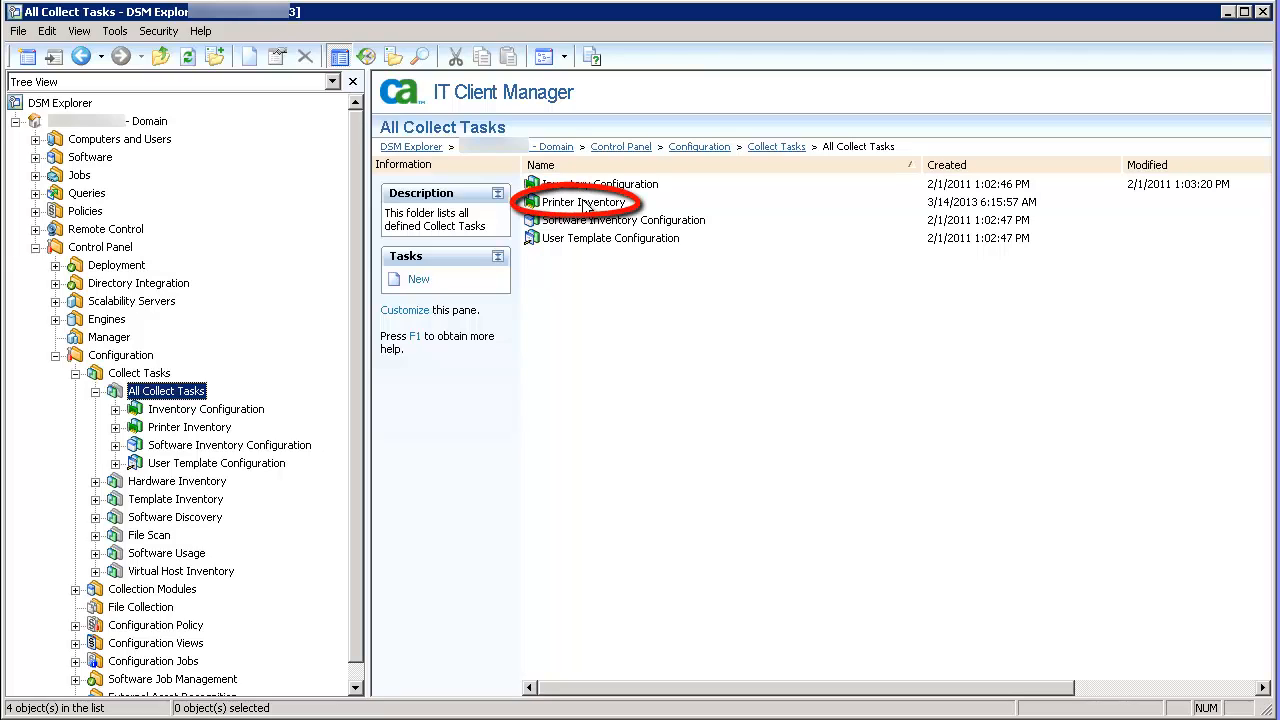
{"action": "mouse_move", "coordinate": [605, 224]}
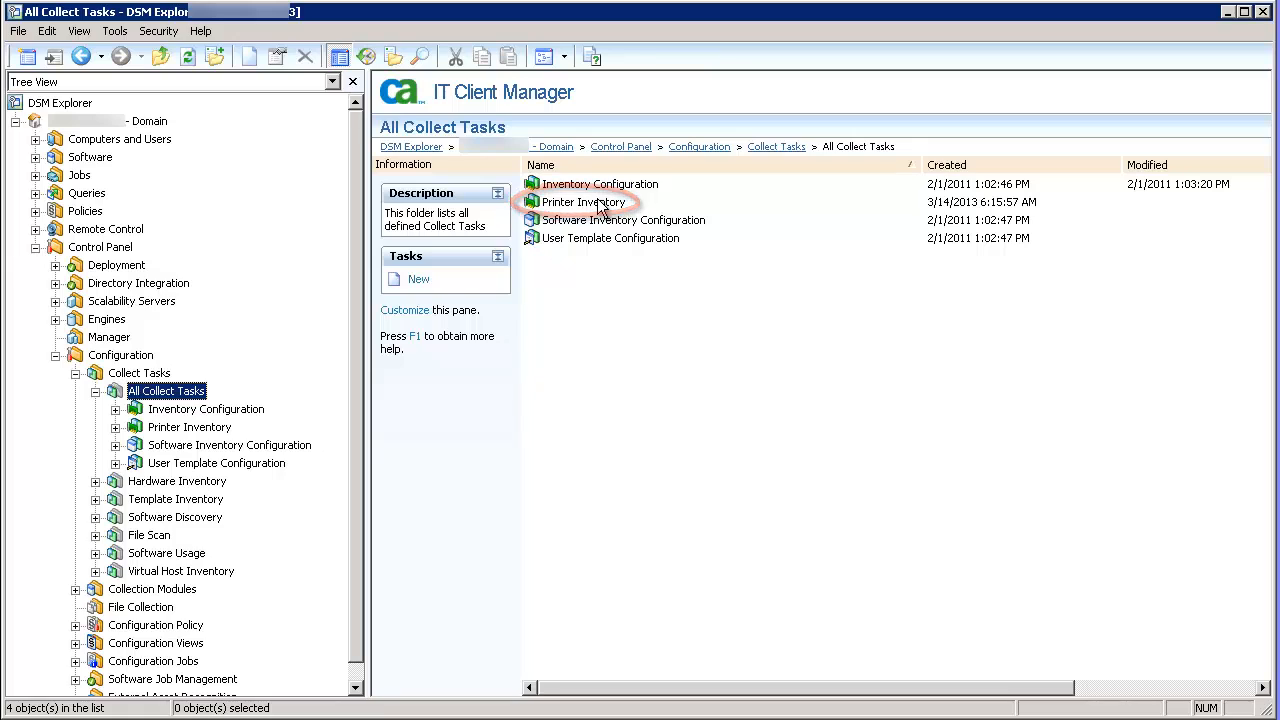
Limit Printer Inventory's scheduling conditions to run only once a week, on Monday
{"action": "right_click", "coordinate": [585, 201]}
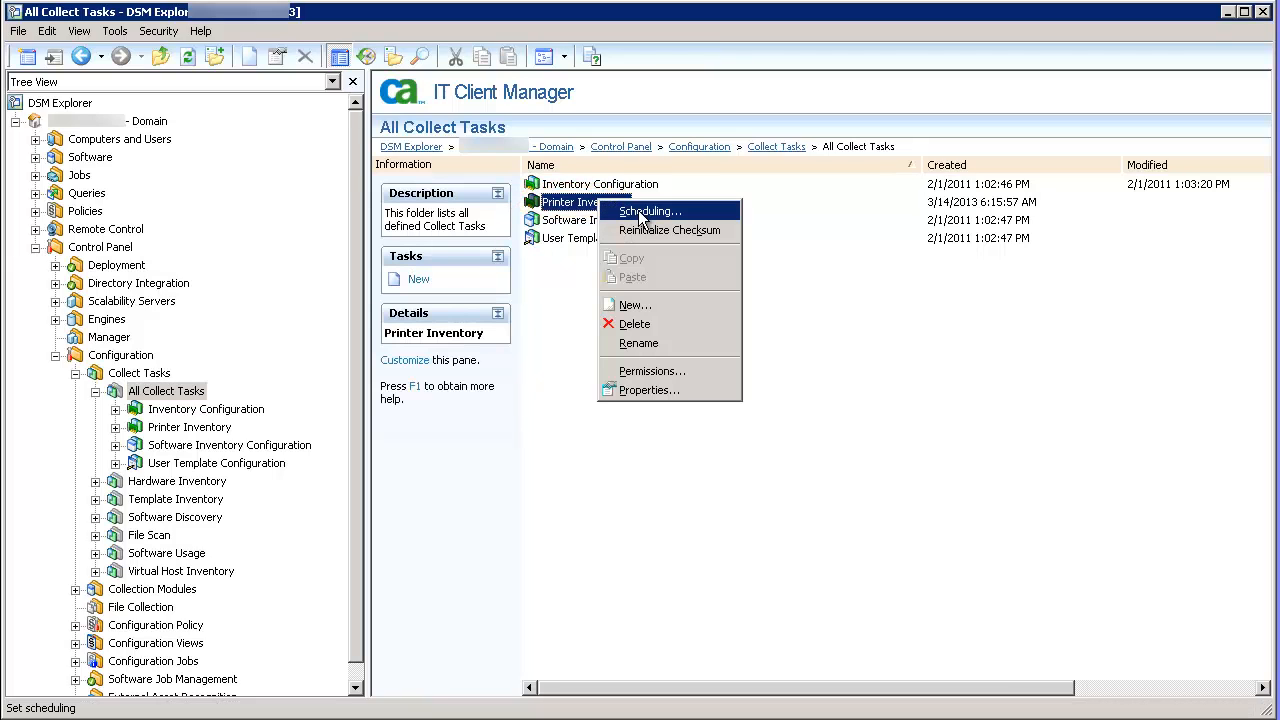
{"action": "left_click", "coordinate": [649, 210]}
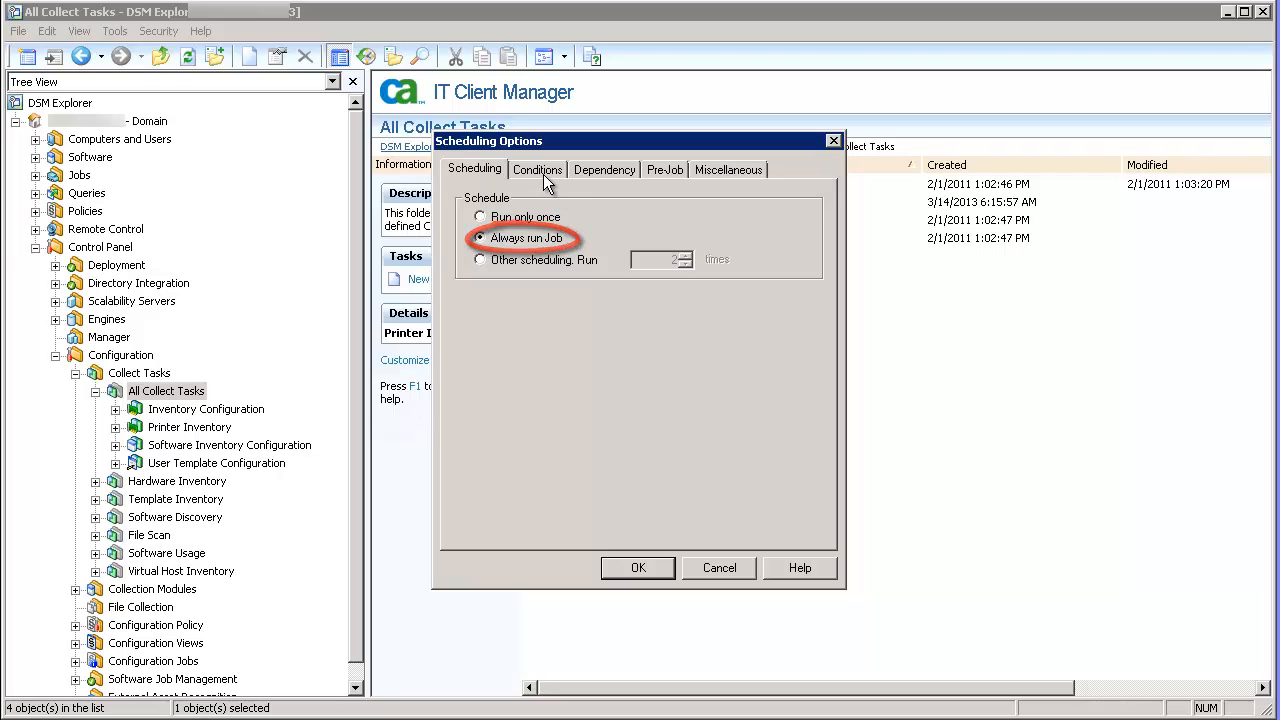
{"action": "left_click", "coordinate": [537, 169]}
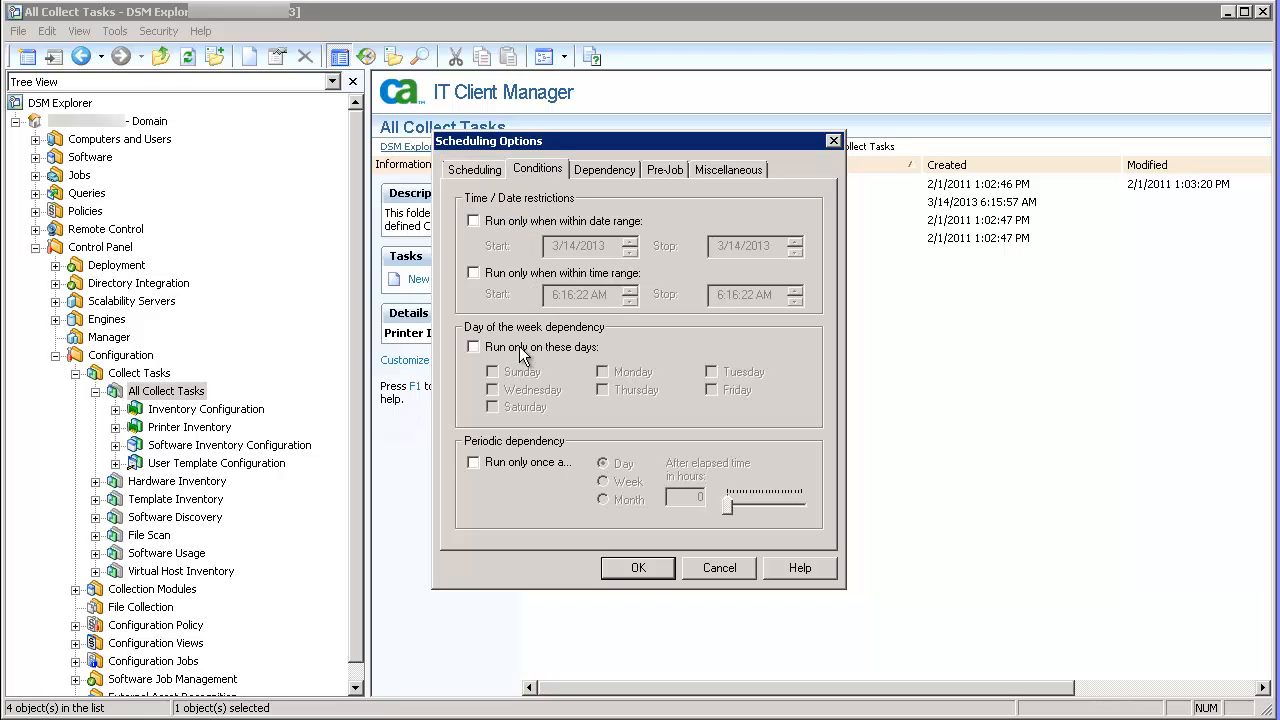
{"action": "mouse_move", "coordinate": [510, 250]}
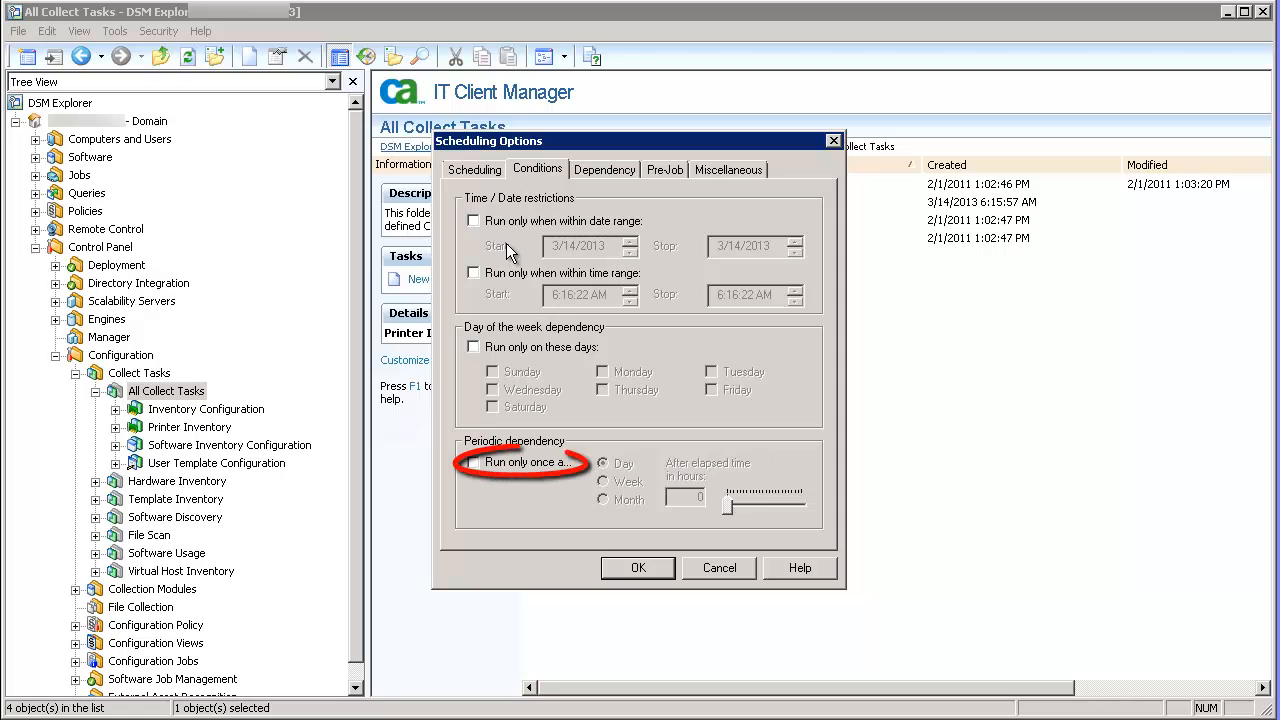
{"action": "left_click", "coordinate": [472, 462]}
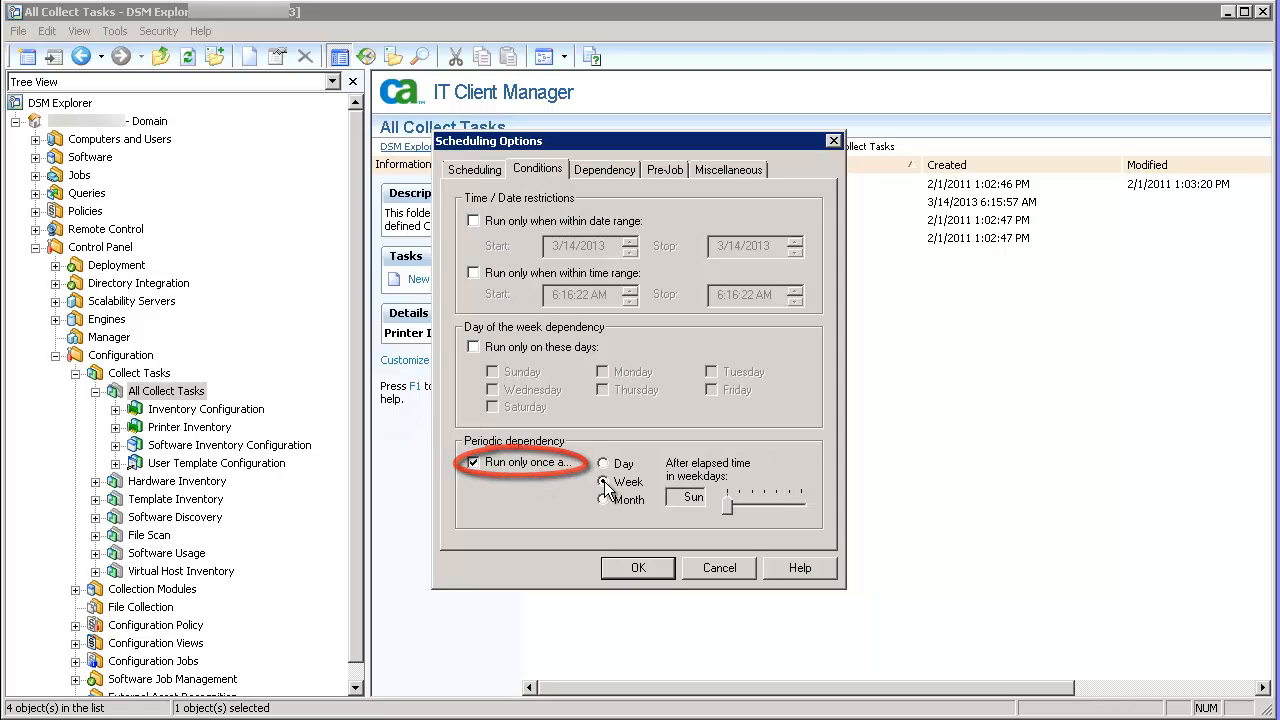
{"action": "left_click", "coordinate": [603, 481]}
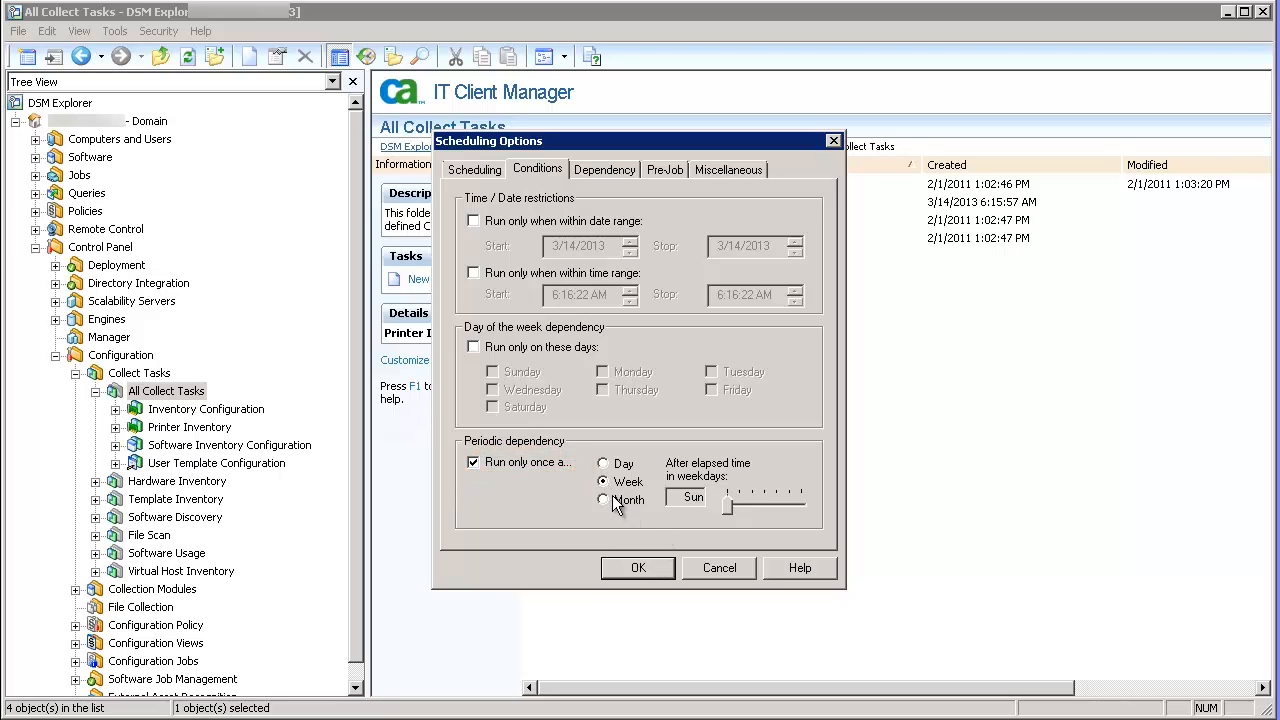
{"action": "mouse_move", "coordinate": [740, 500]}
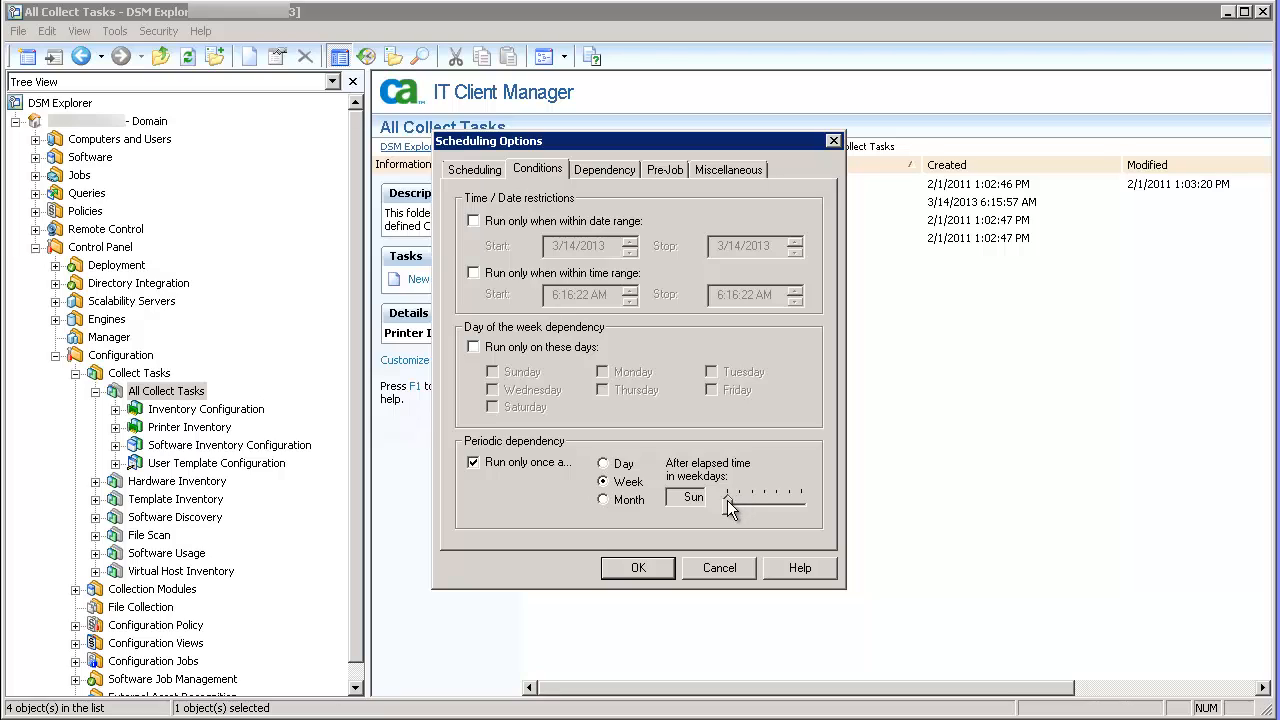
{"action": "mouse_move", "coordinate": [740, 508]}
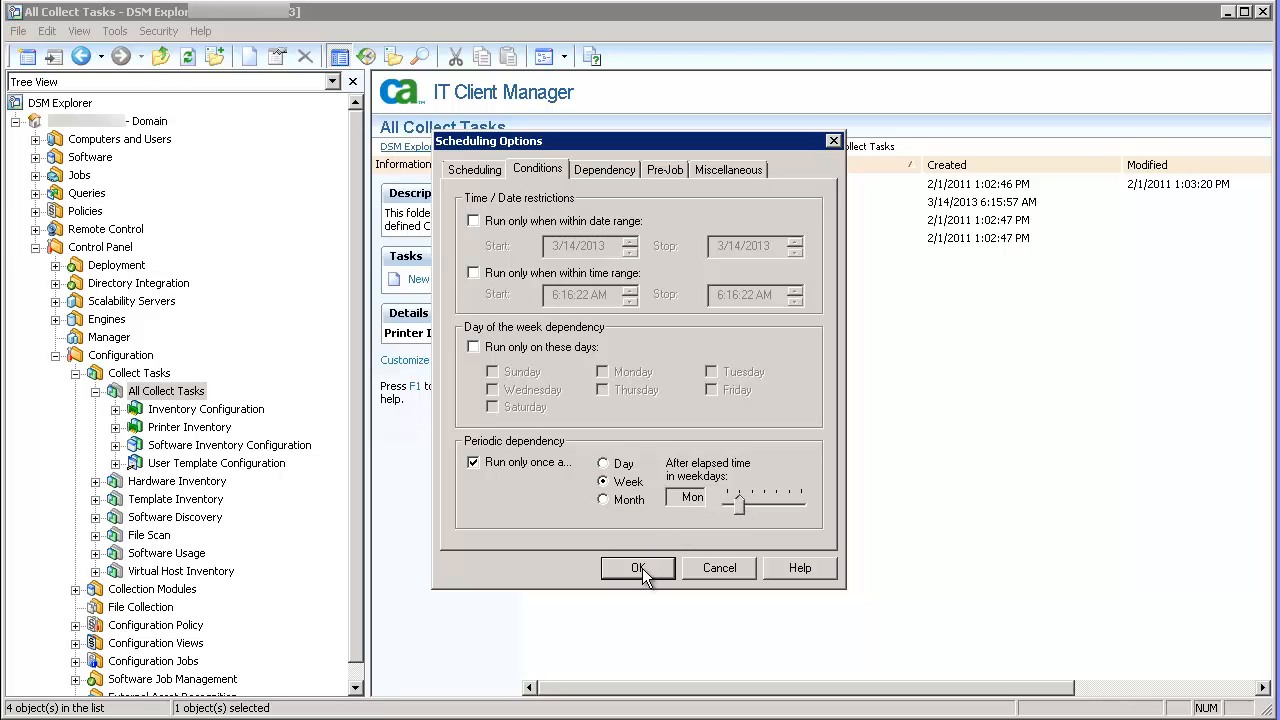
{"action": "left_click", "coordinate": [637, 567]}
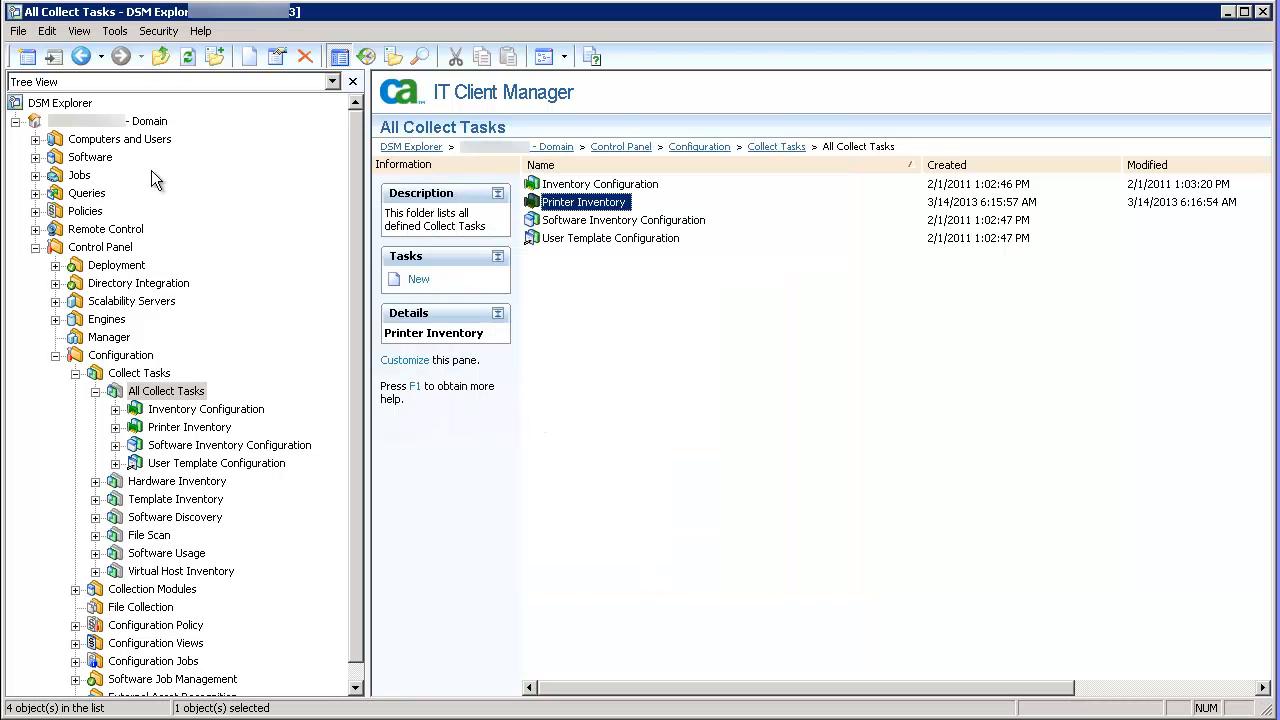
Drag Printer Inventory onto the All Computers group and accept the scheduling warning
{"action": "left_click", "coordinate": [35, 139]}
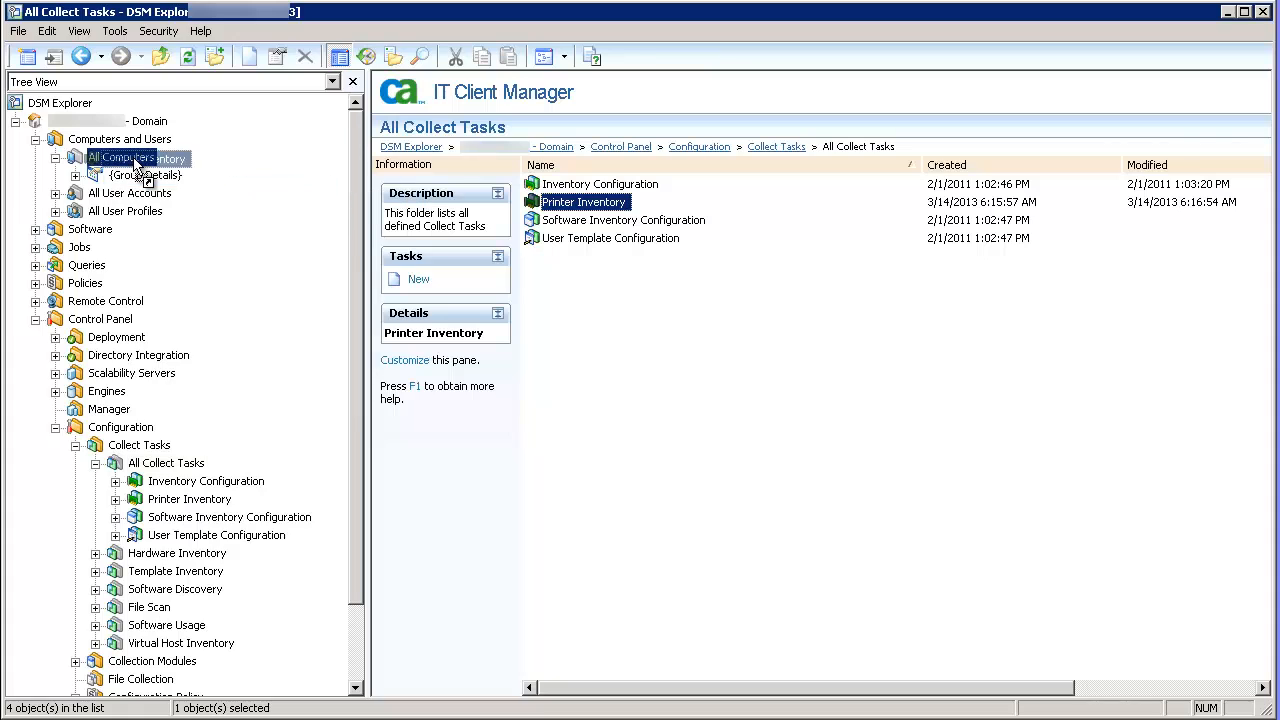
{"action": "left_click", "coordinate": [166, 462]}
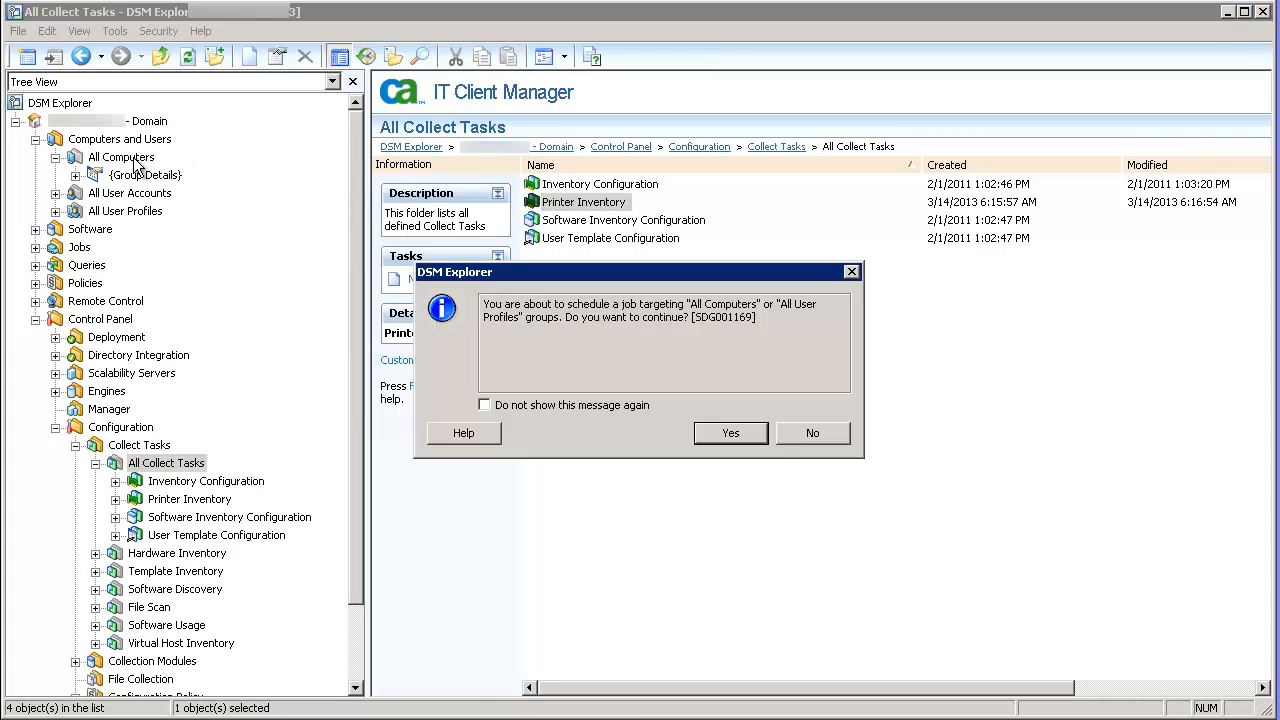
{"action": "mouse_move", "coordinate": [524, 398]}
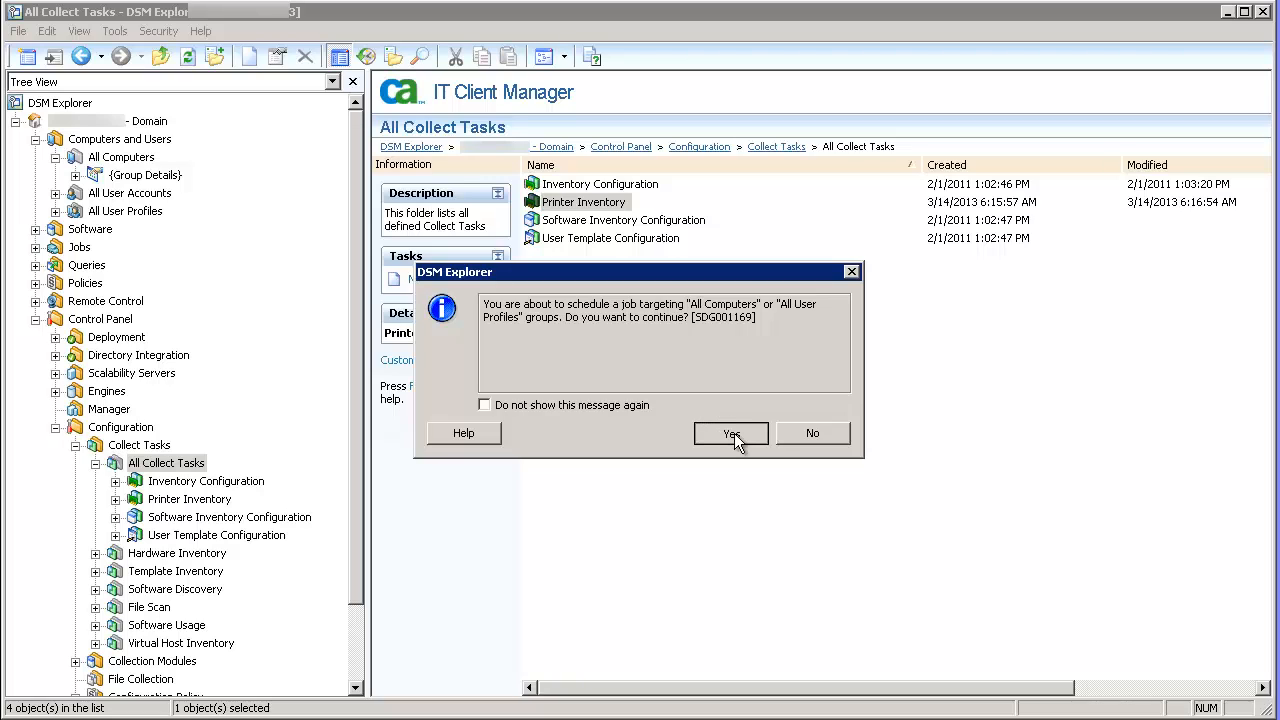
{"action": "left_click", "coordinate": [730, 433]}
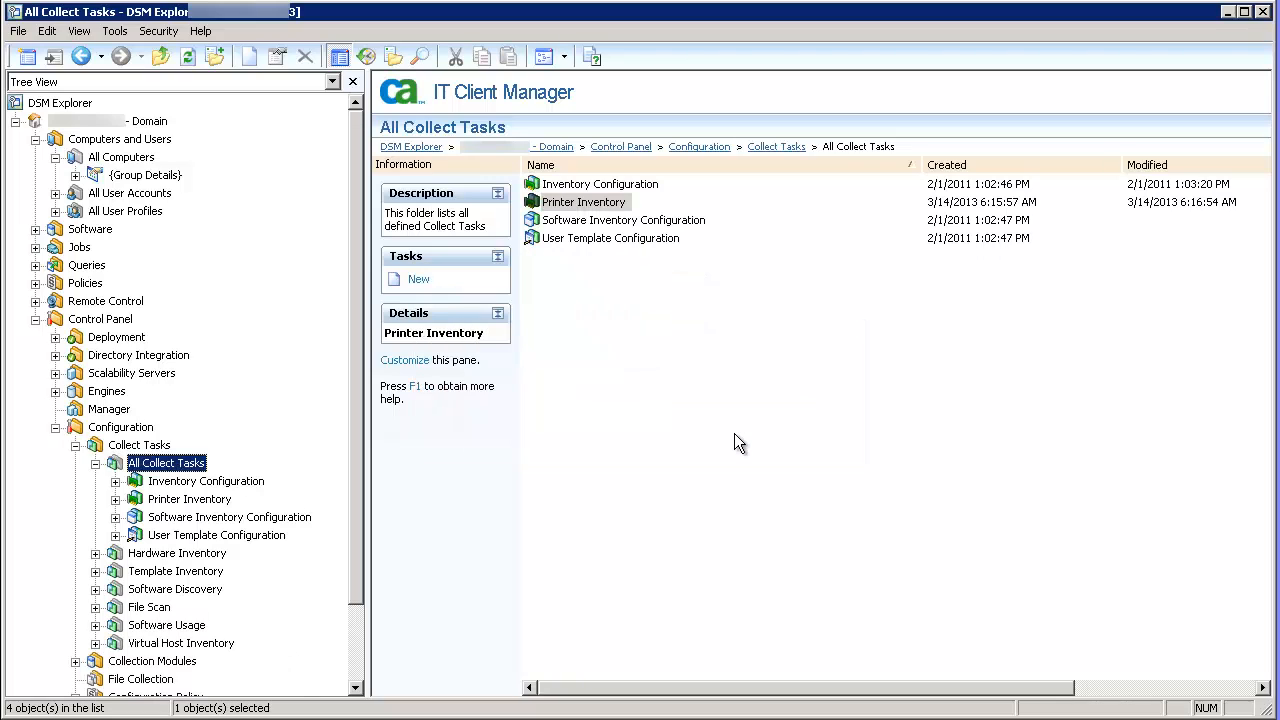
{"action": "mouse_move", "coordinate": [78, 196]}
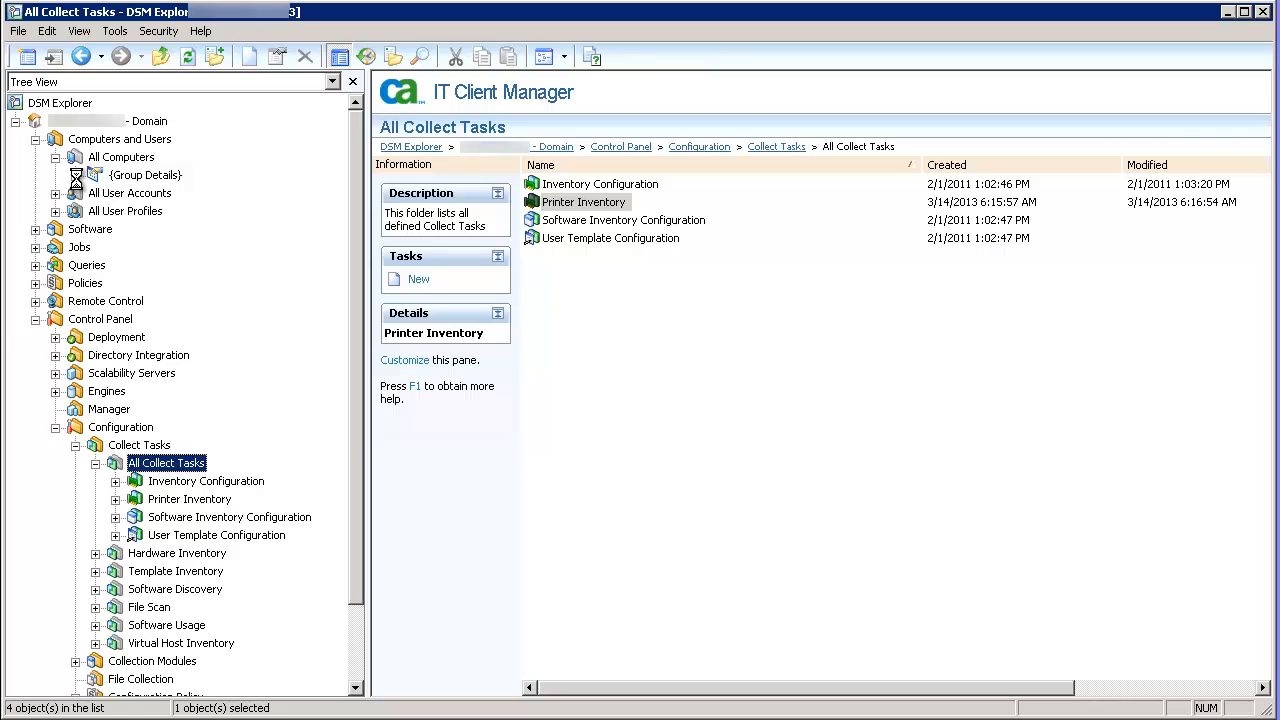
Open All Computers > Group Details > Configuration > Collect Tasks and select Printer Inventory
{"action": "left_click", "coordinate": [56, 175]}
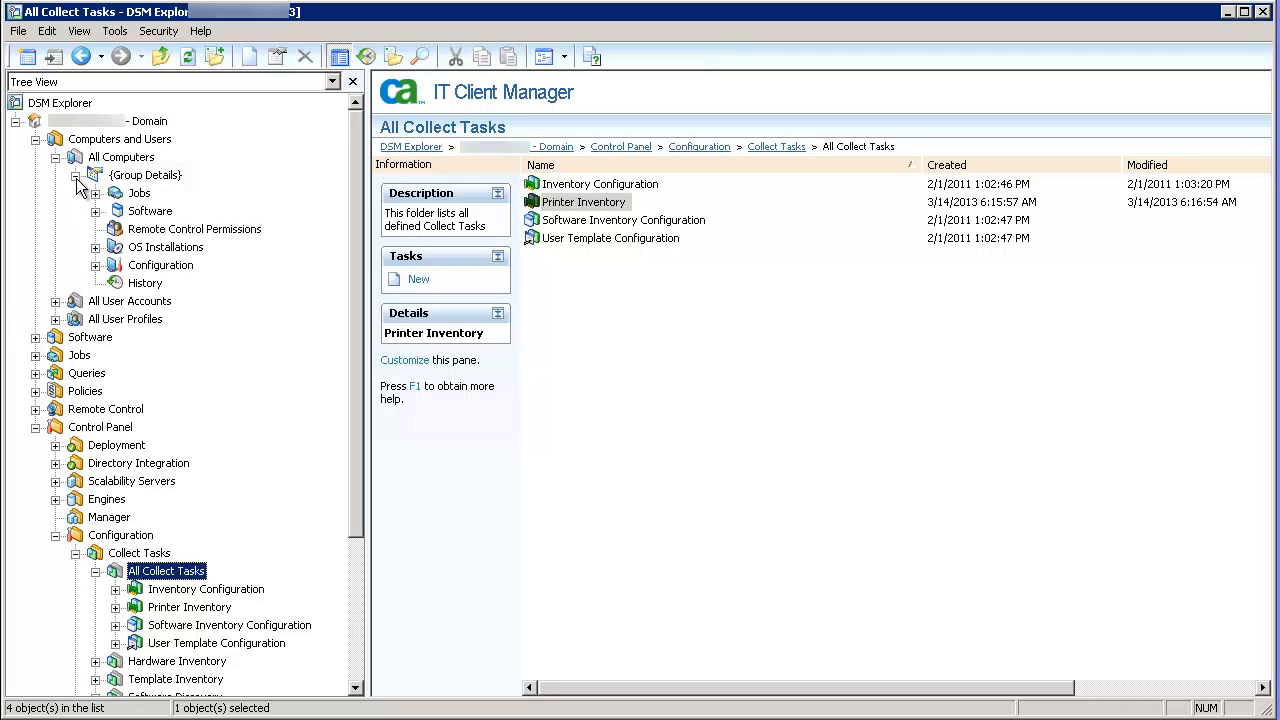
{"action": "mouse_move", "coordinate": [100, 276]}
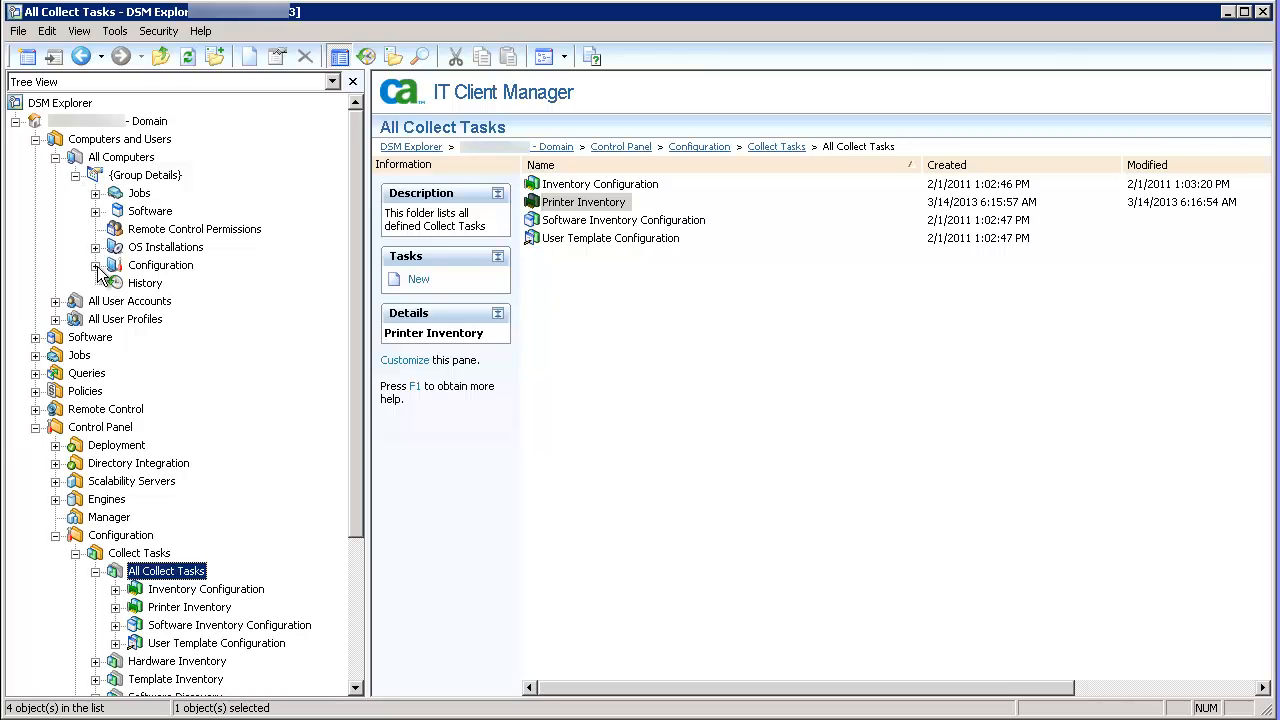
{"action": "left_click", "coordinate": [96, 265]}
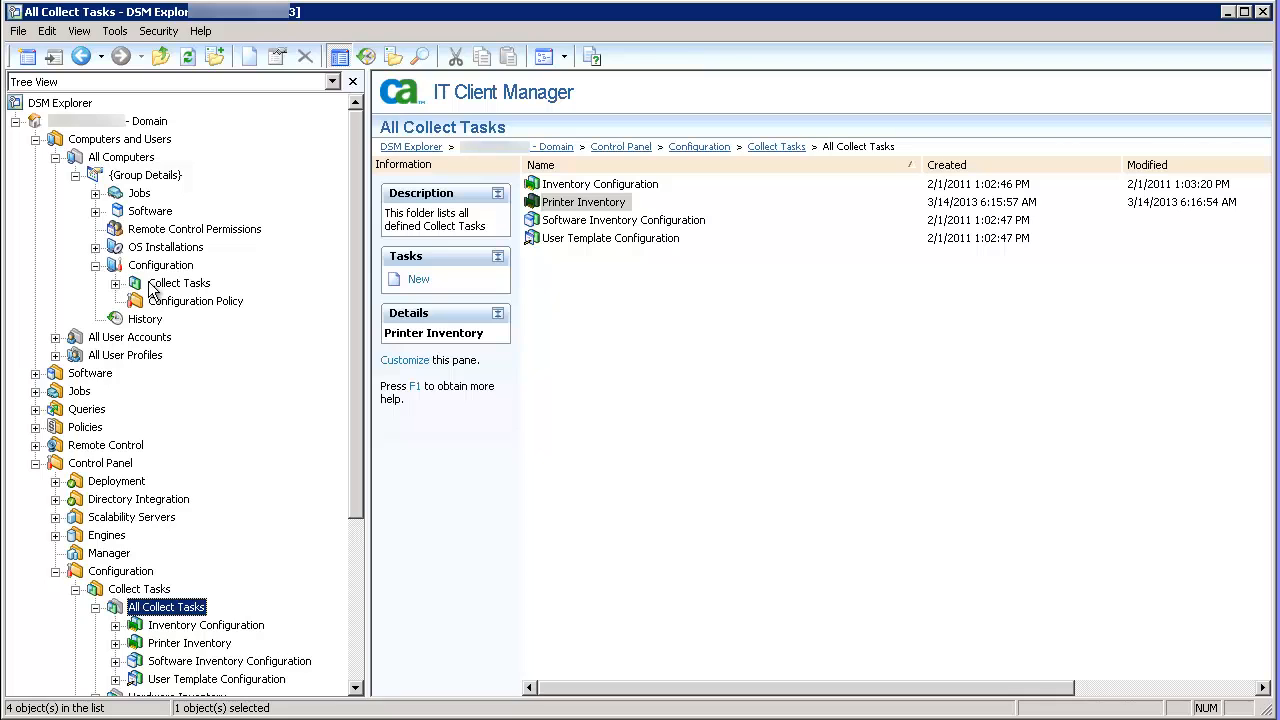
{"action": "left_click", "coordinate": [179, 283]}
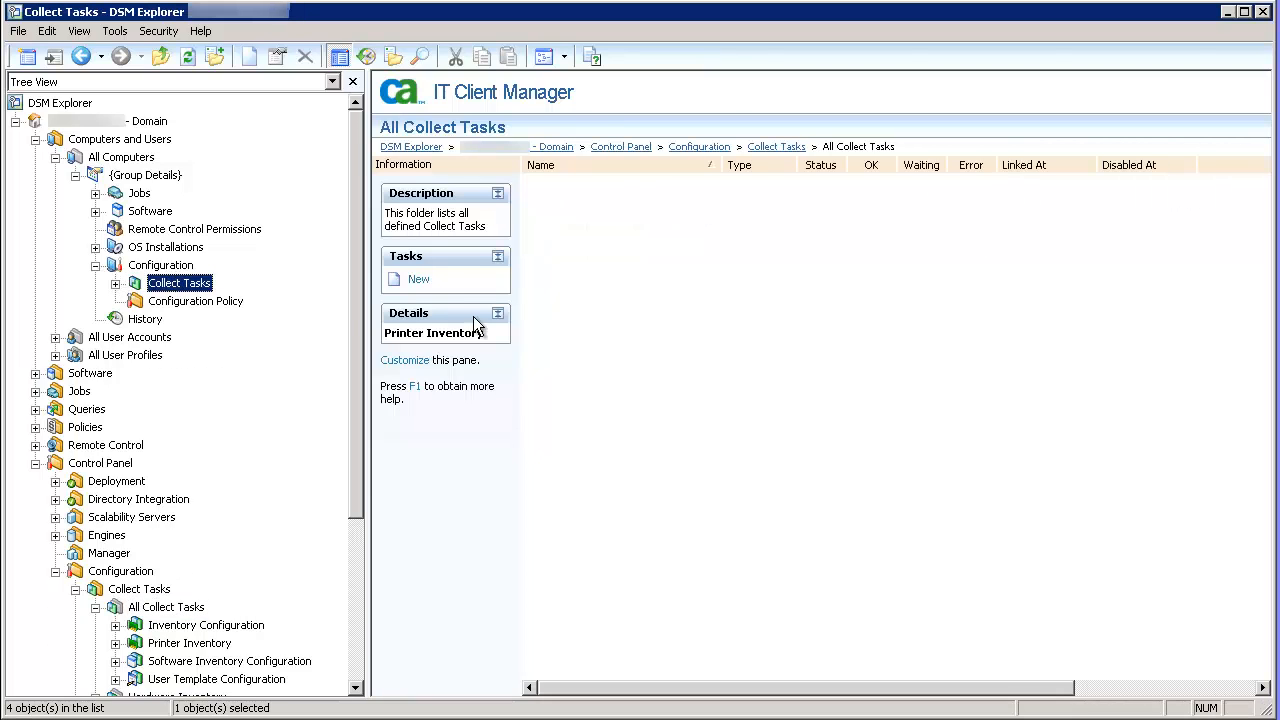
{"action": "left_click", "coordinate": [115, 283]}
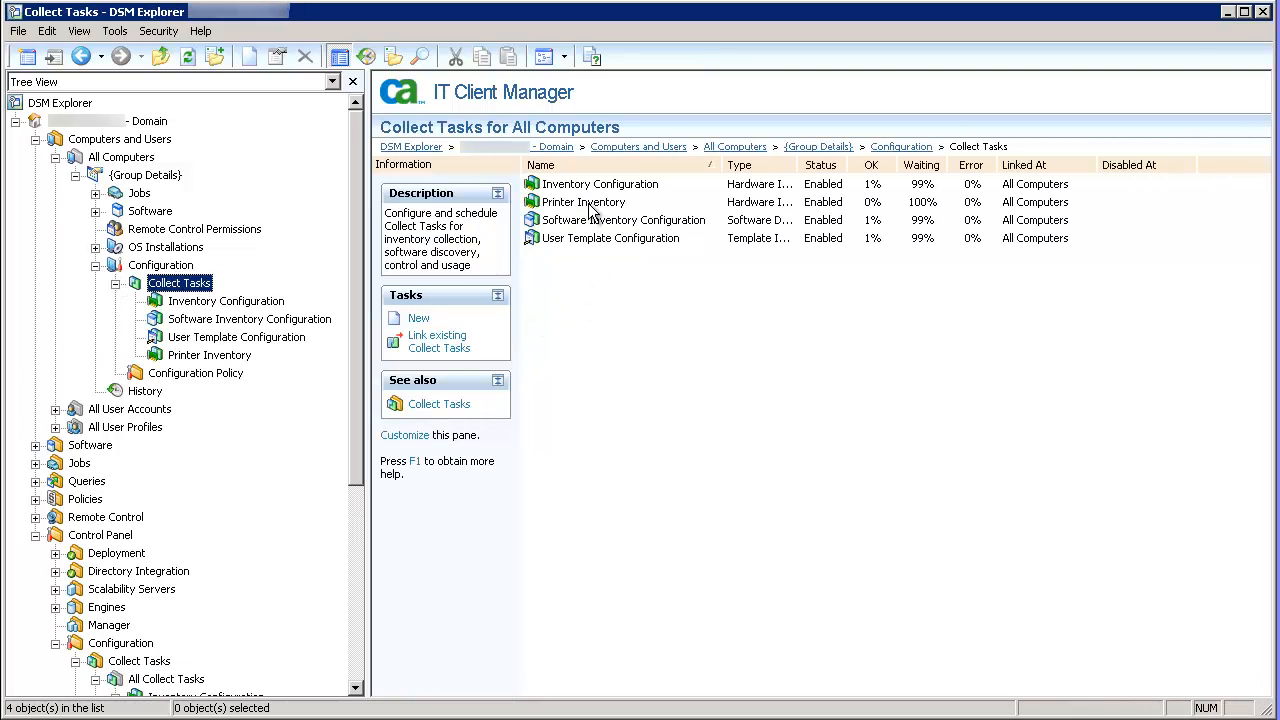
{"action": "left_click", "coordinate": [584, 201]}
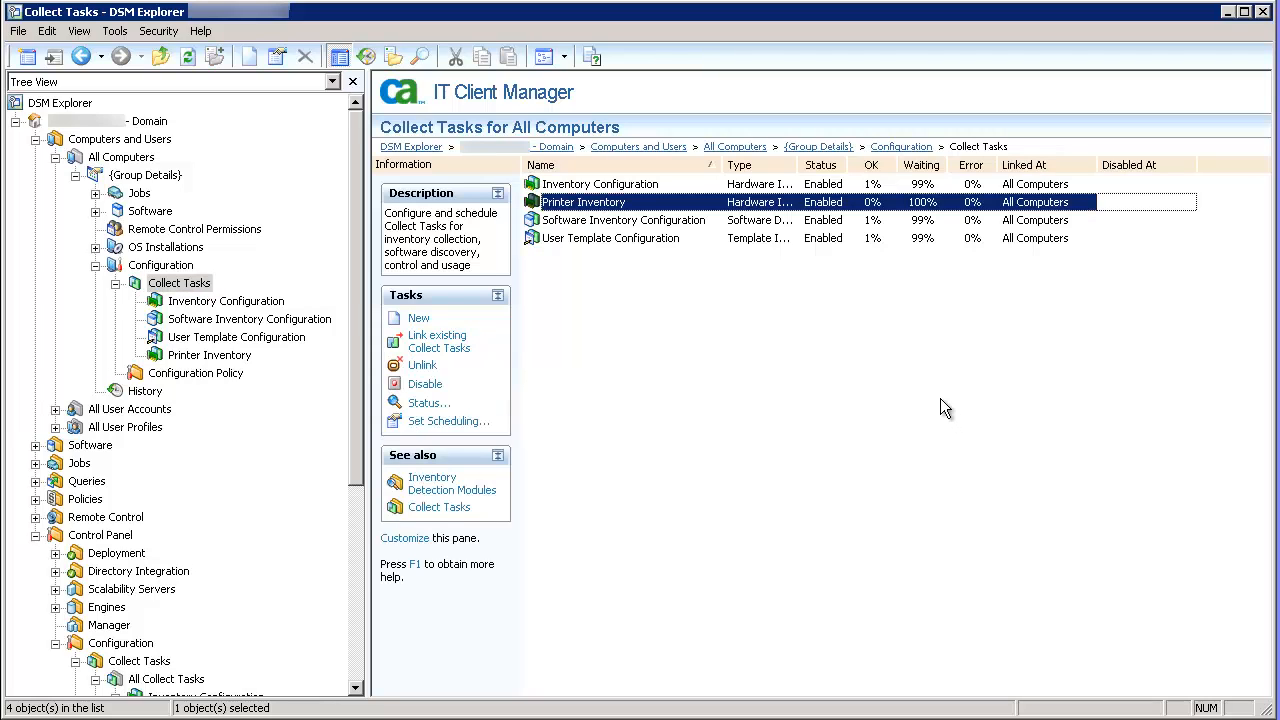
{"action": "mouse_move", "coordinate": [840, 232]}
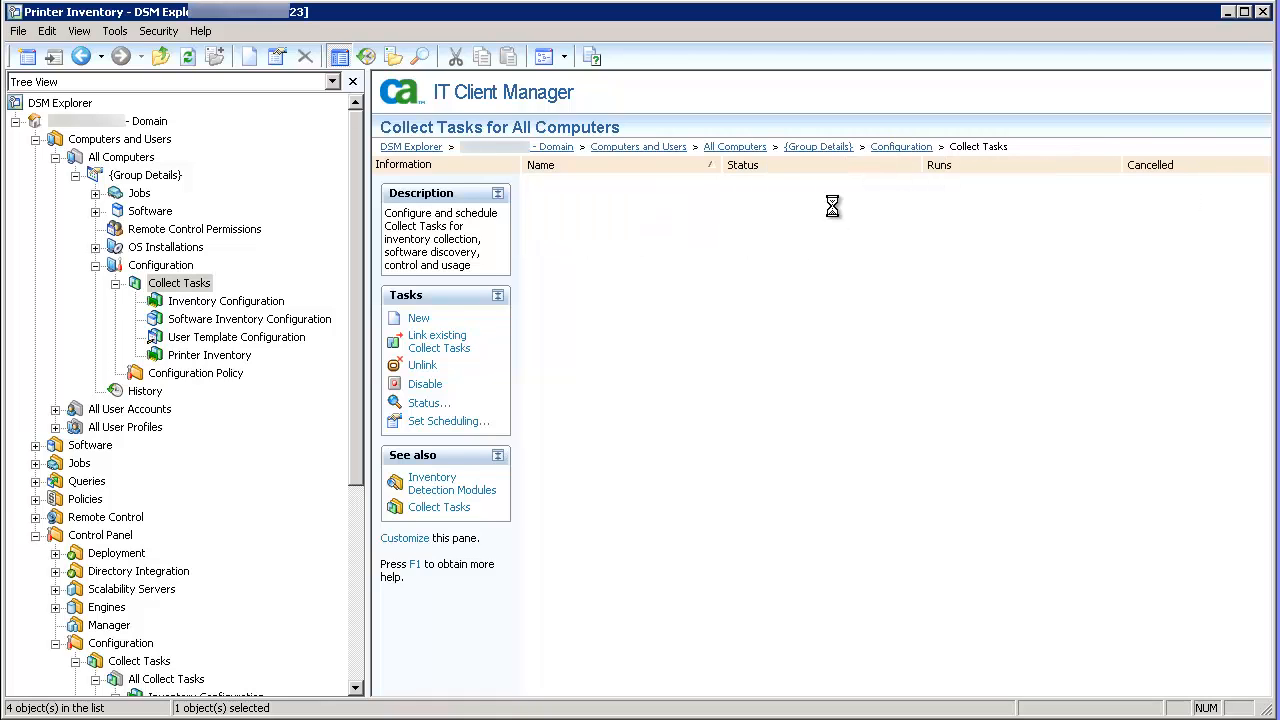
Open the Printer Inventory linked task to show each computer's Waiting status
{"action": "left_click", "coordinate": [209, 354]}
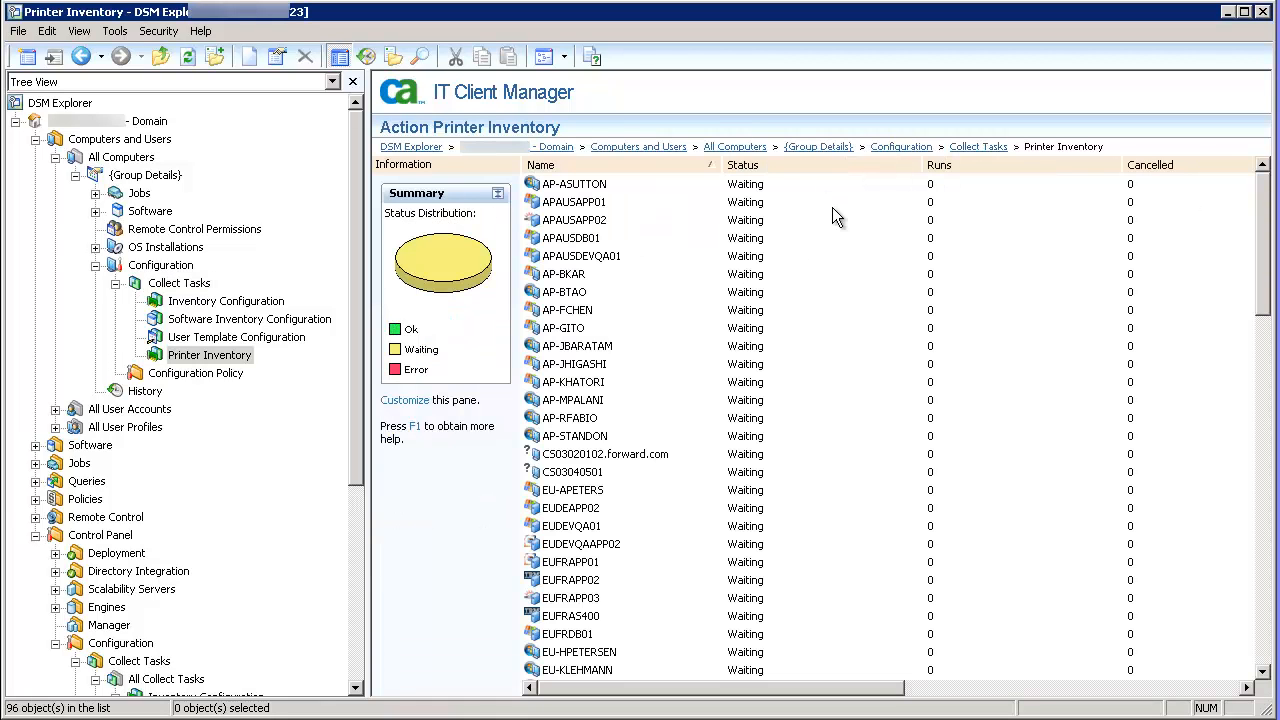
{"action": "mouse_move", "coordinate": [800, 363]}
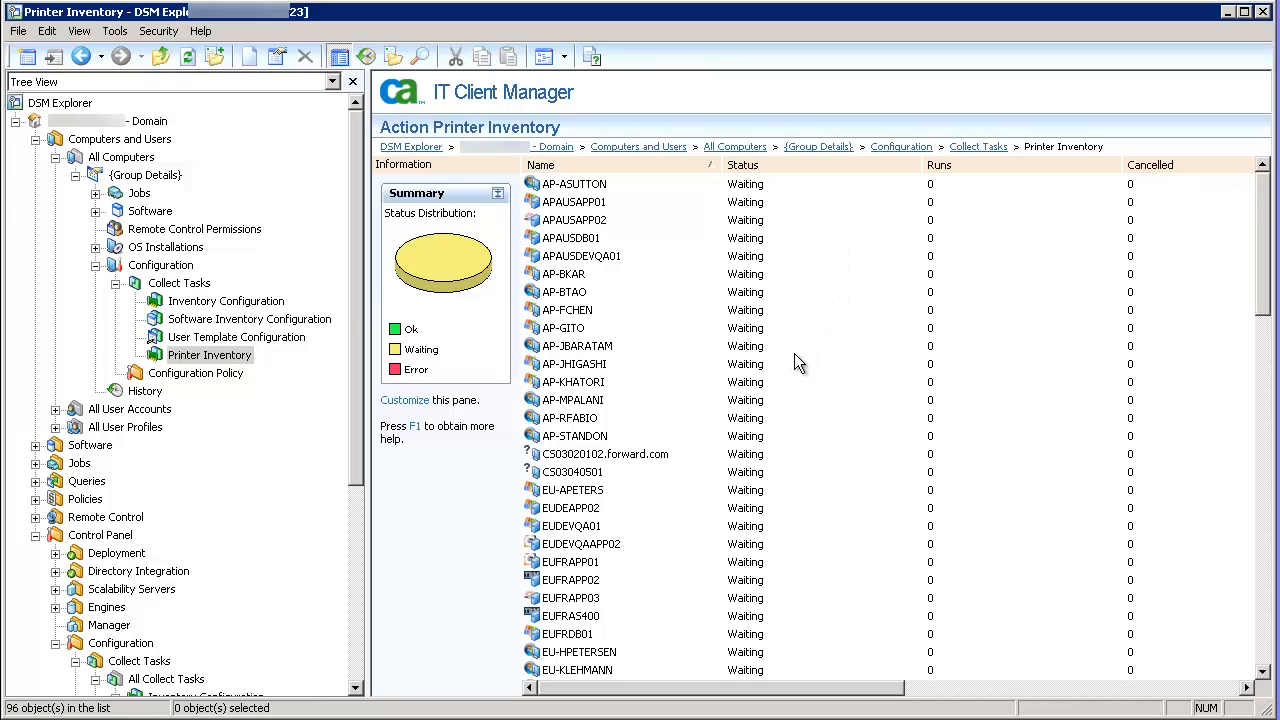
{"action": "mouse_move", "coordinate": [738, 528]}
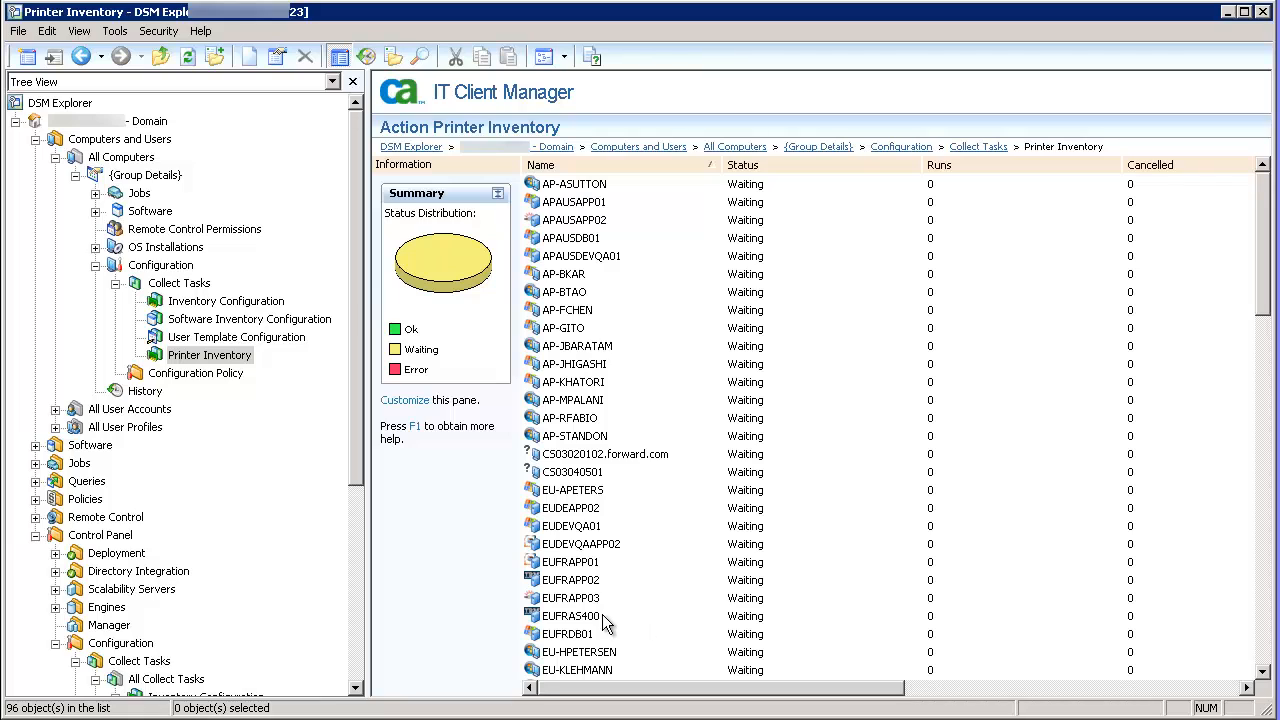
{"action": "mouse_move", "coordinate": [598, 625]}
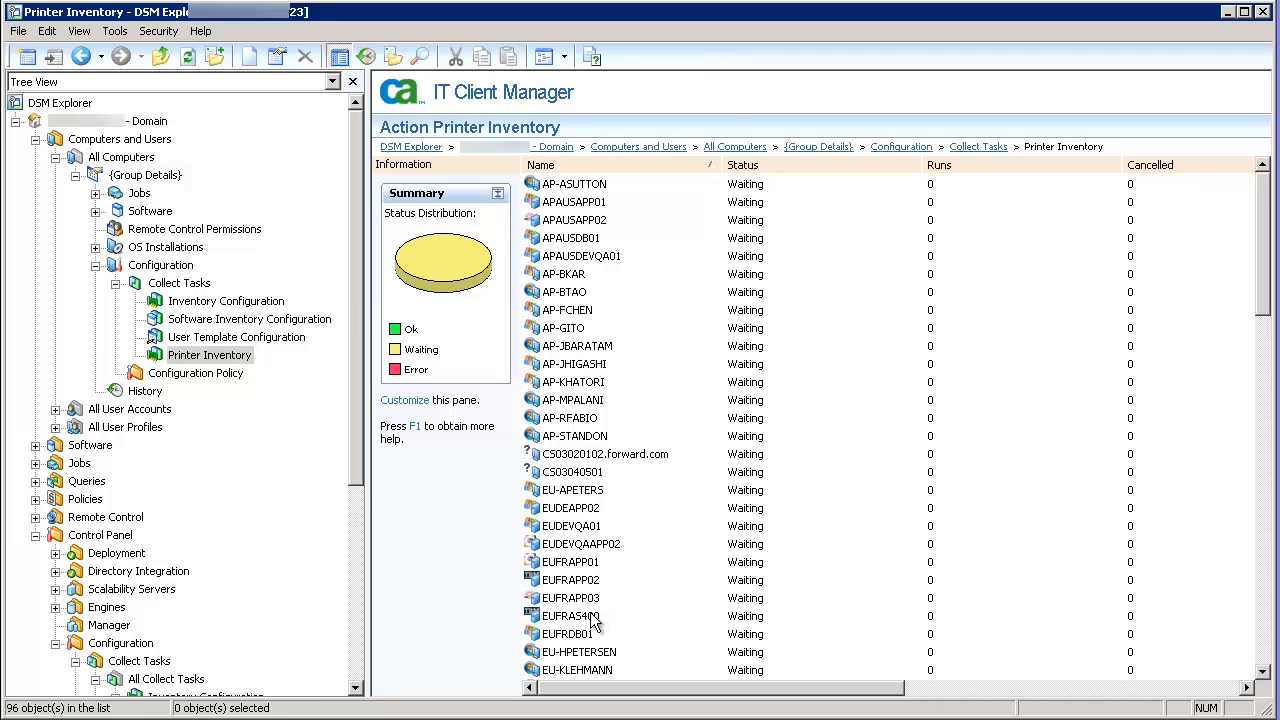